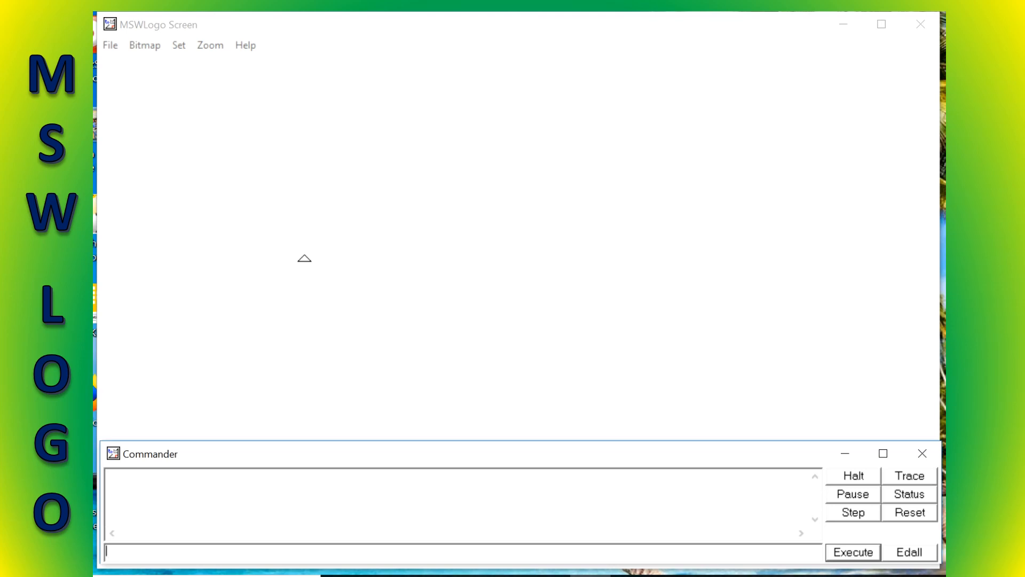
# Type the star command REPEAT 5 [FD 75 RT 144 FD 75 LT 72] into the Commander.
pyautogui.write('REPE')
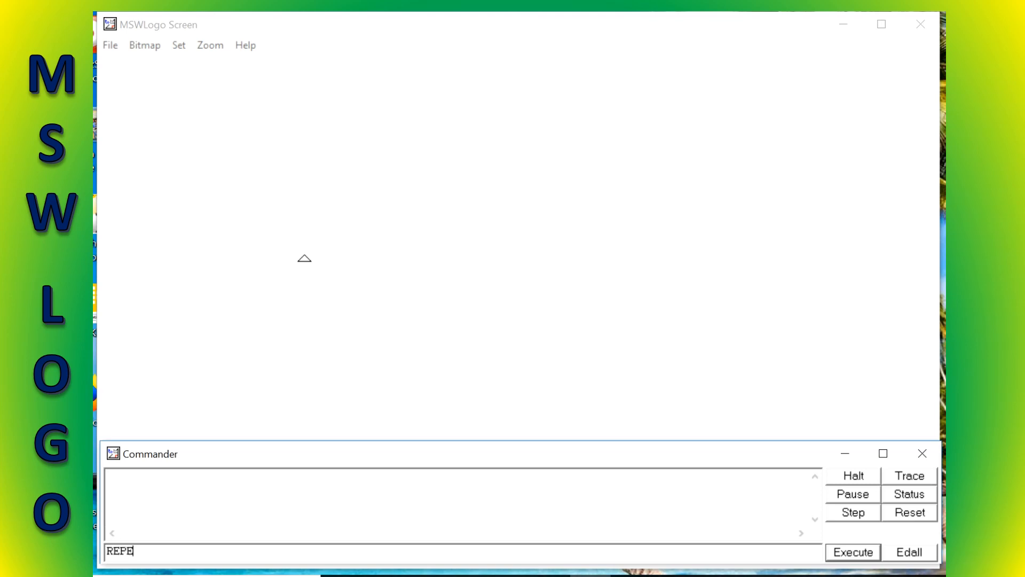
pyautogui.write('AT')
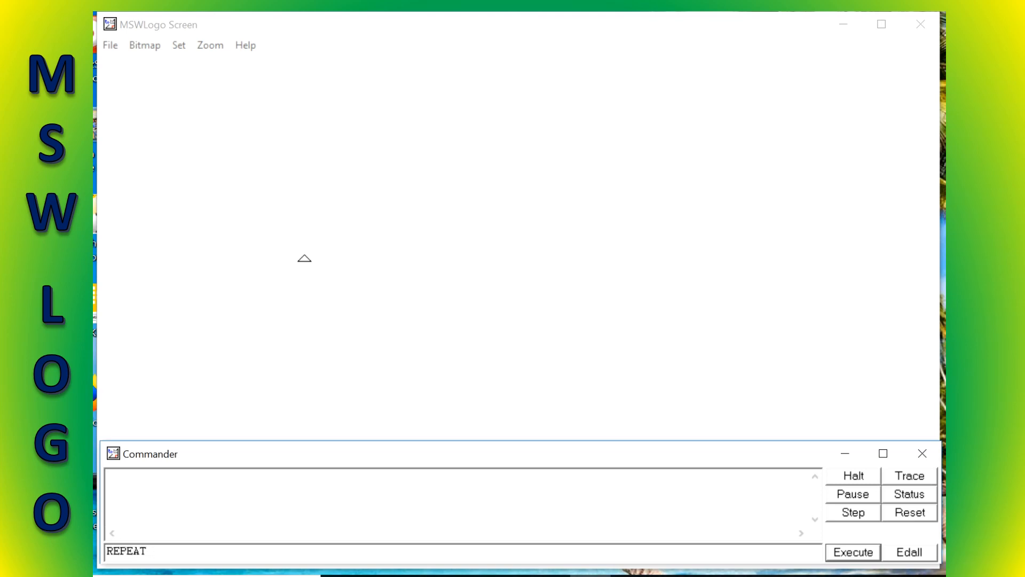
pyautogui.write('5')
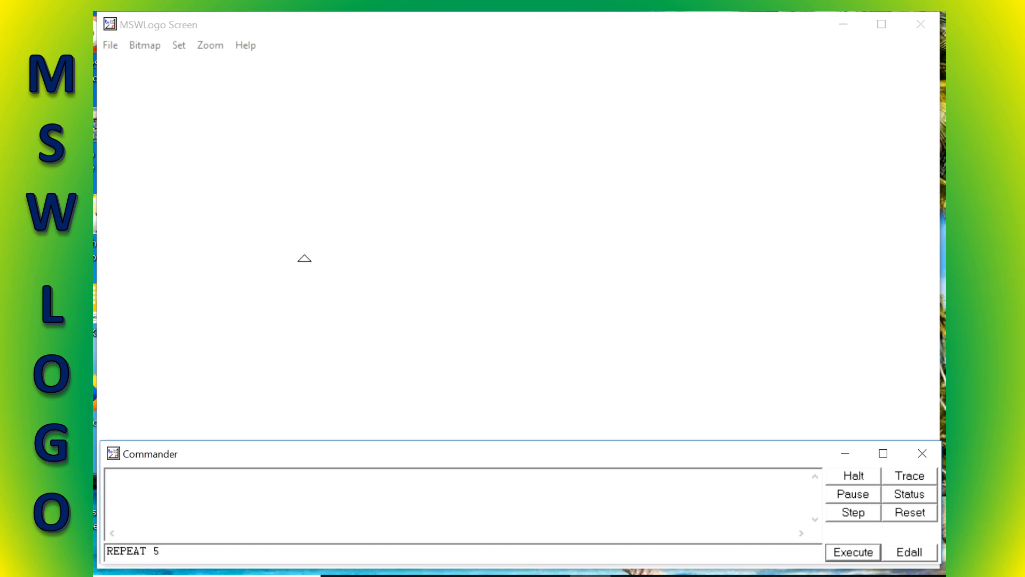
pyautogui.write('[')
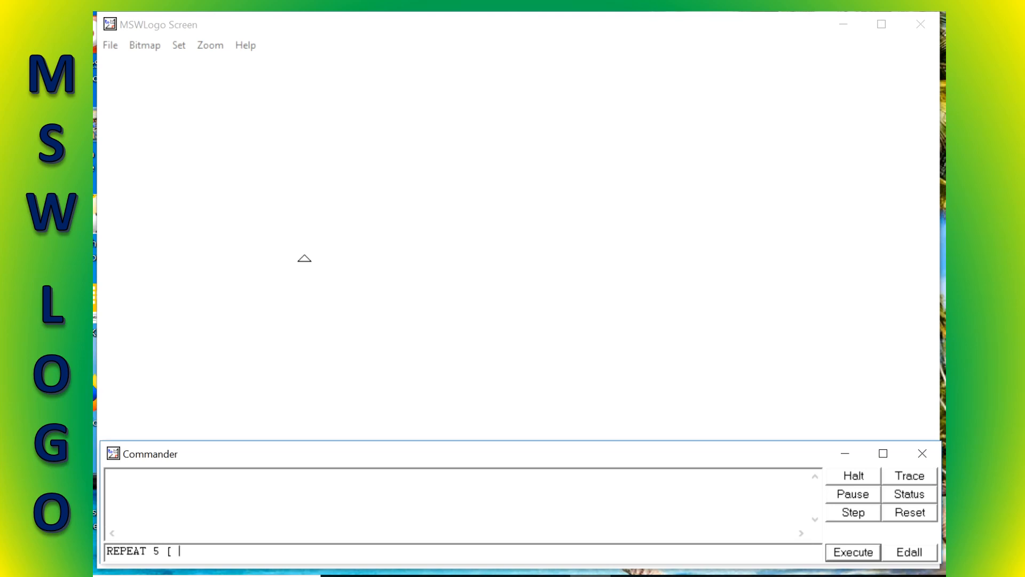
pyautogui.write('FD')
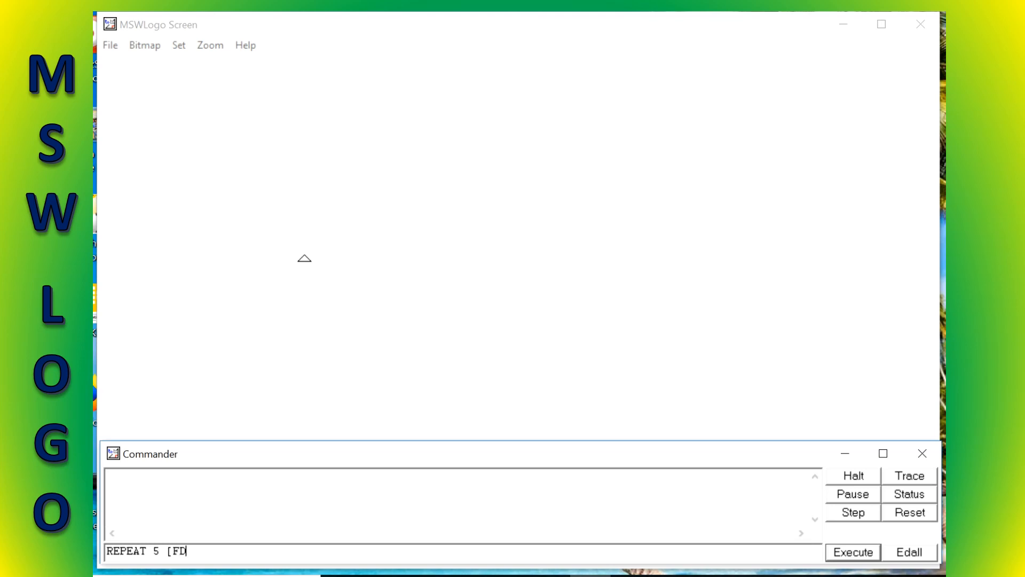
pyautogui.write('75')
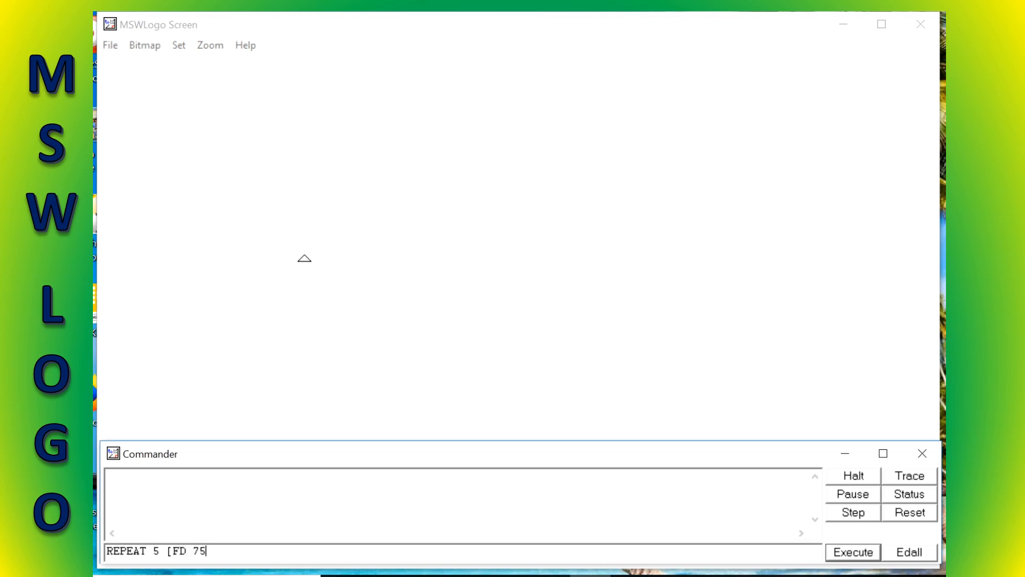
pyautogui.write('R')
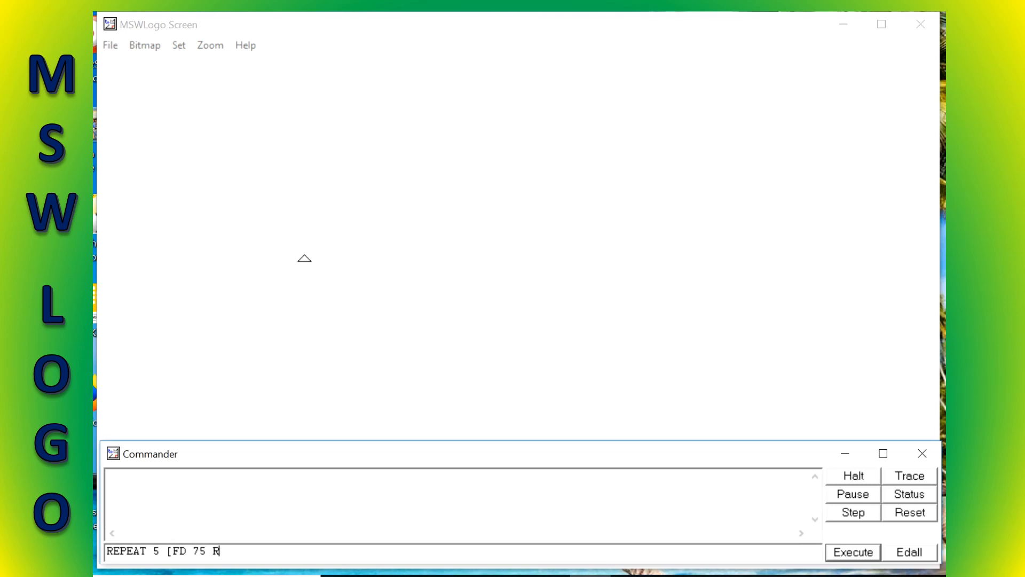
pyautogui.write('T')
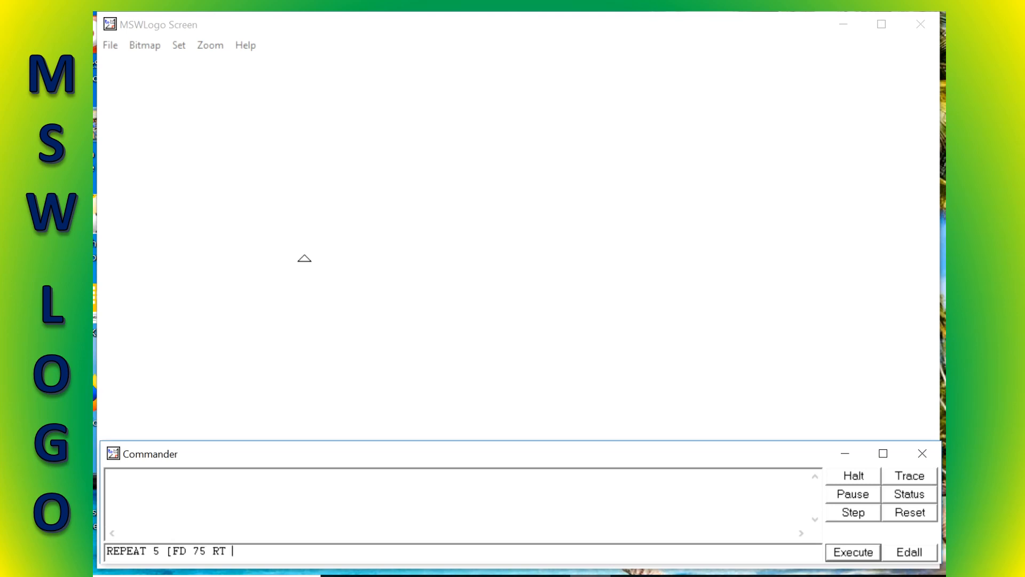
pyautogui.write('144')
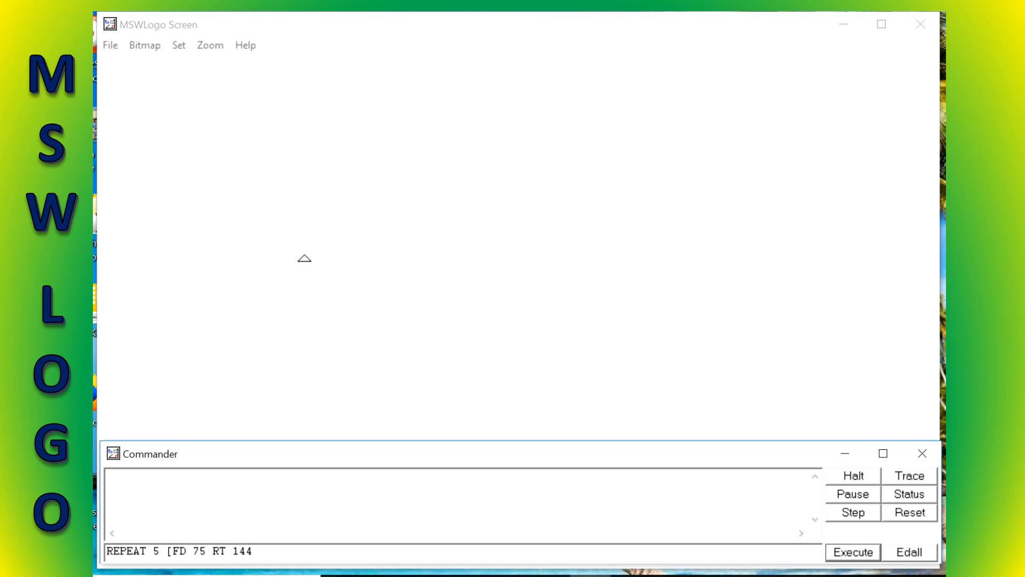
pyautogui.write('F')
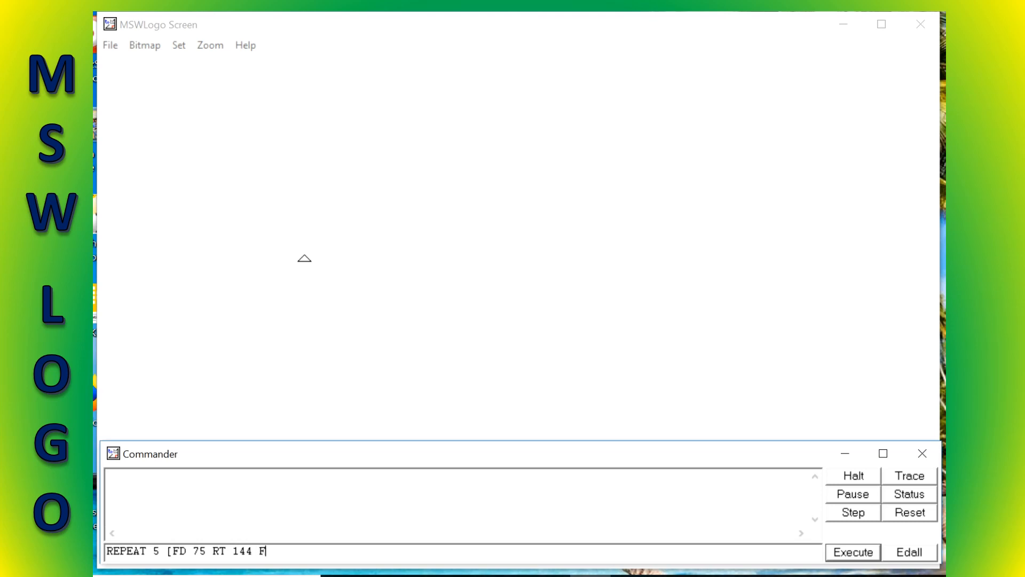
pyautogui.write('D')
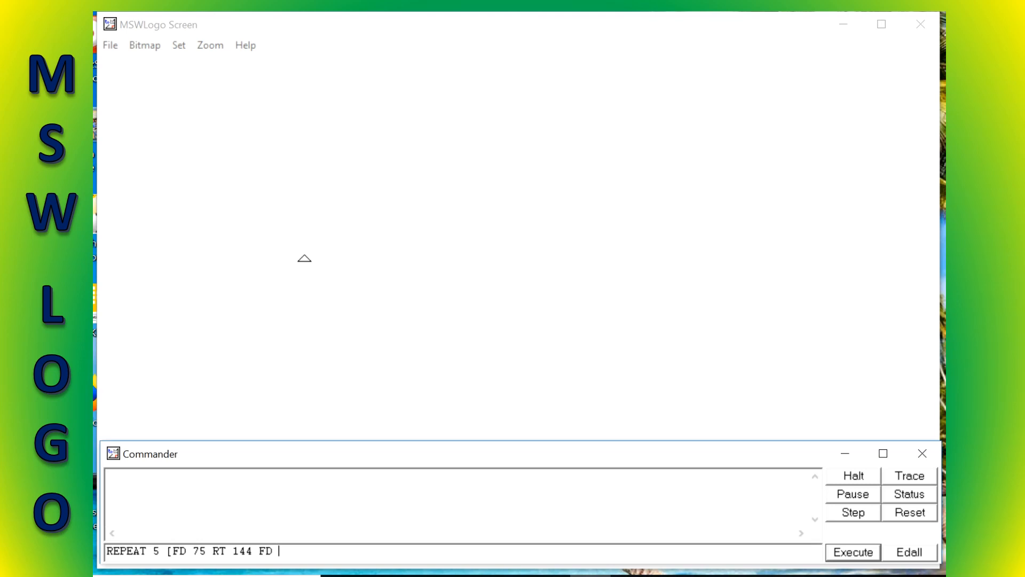
pyautogui.write('75')
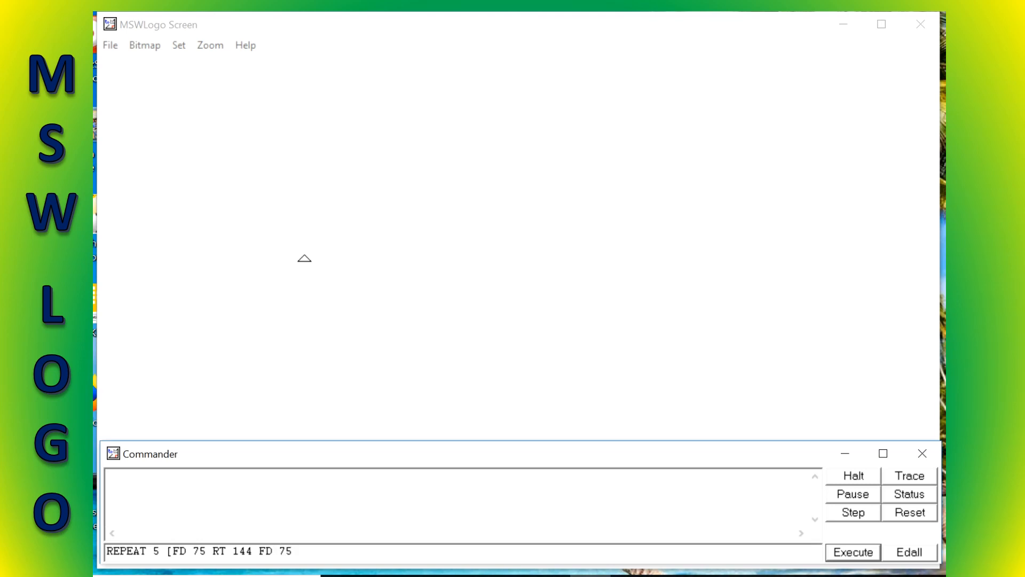
pyautogui.write('I')
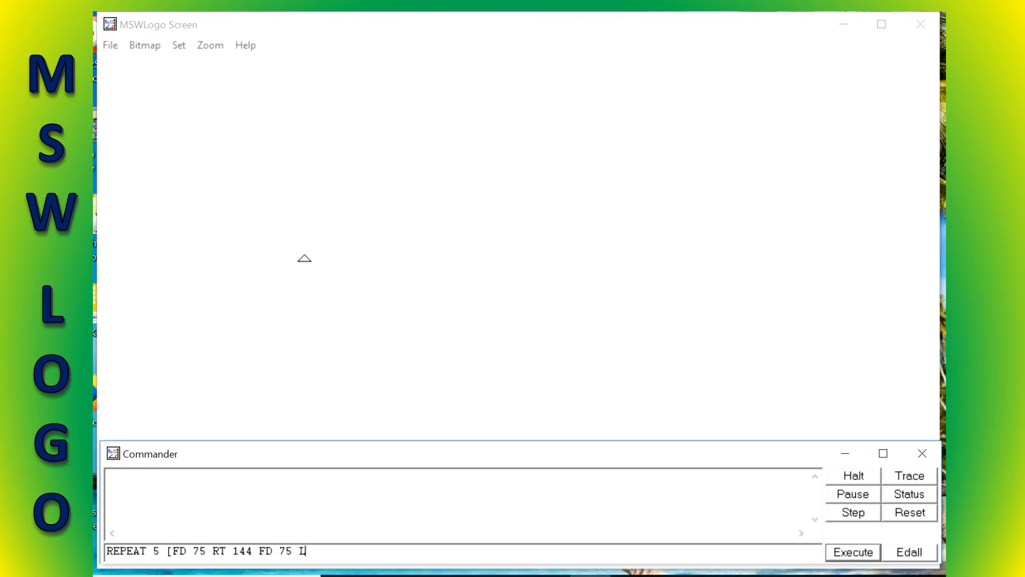
pyautogui.write('LT')
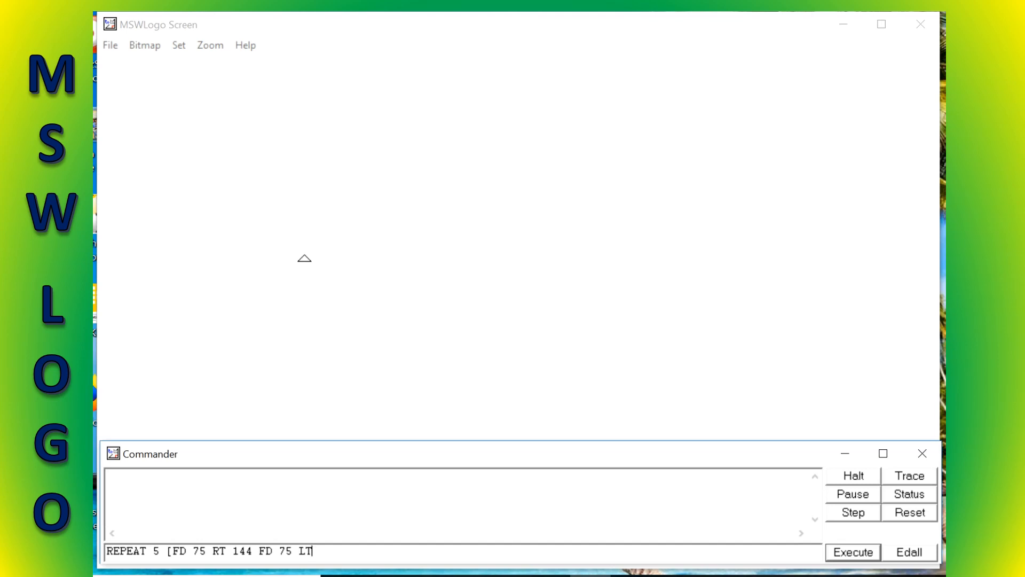
pyautogui.write('72')
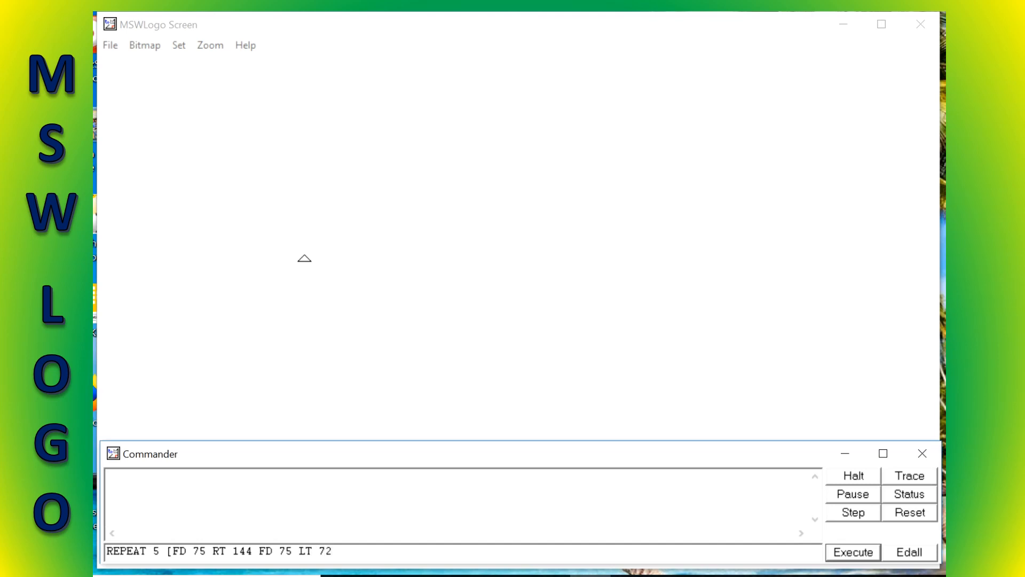
pyautogui.write(']')
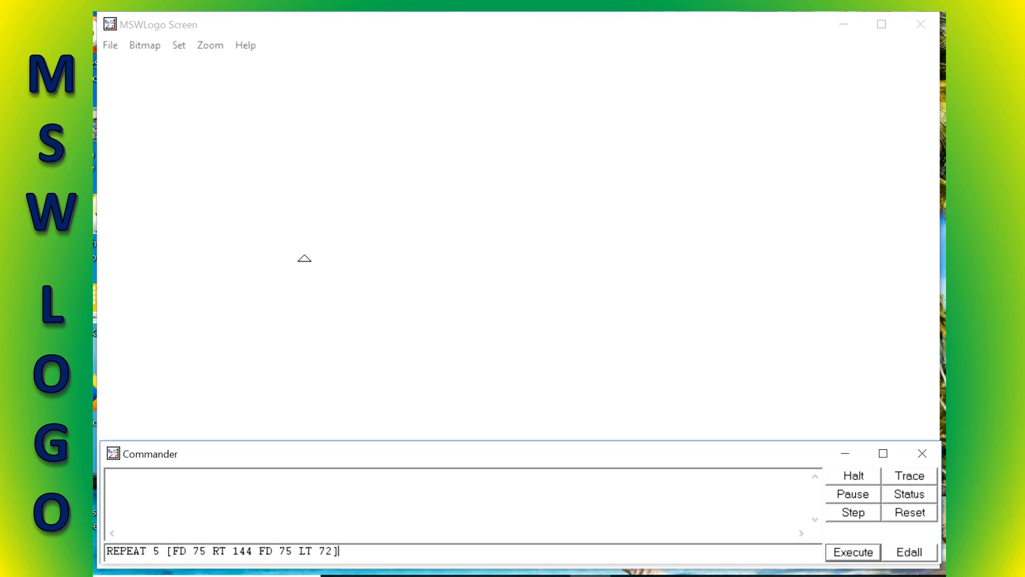
# Execute the REPEAT command to draw the five-pointed star outline.
pyautogui.click(852, 551)
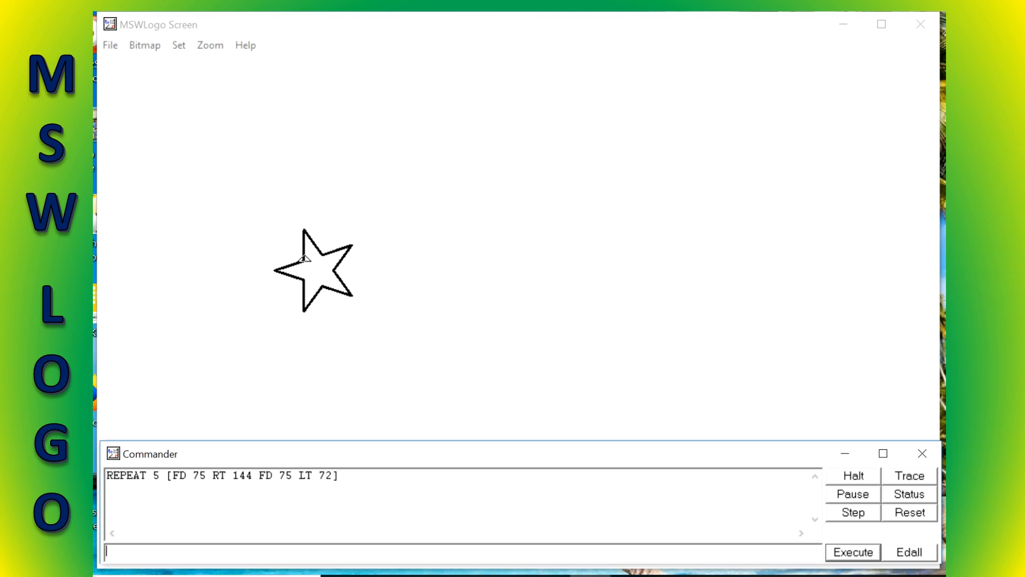
# With pen up, turn right 135 and move forward 40 to the star centre, then pen down.
pyautogui.write('PU')
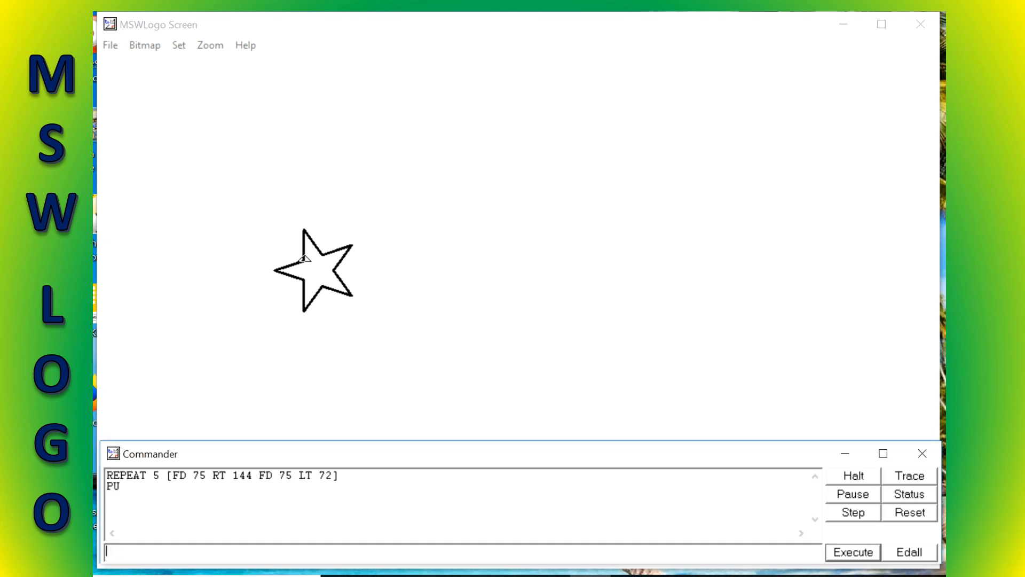
pyautogui.write('R')
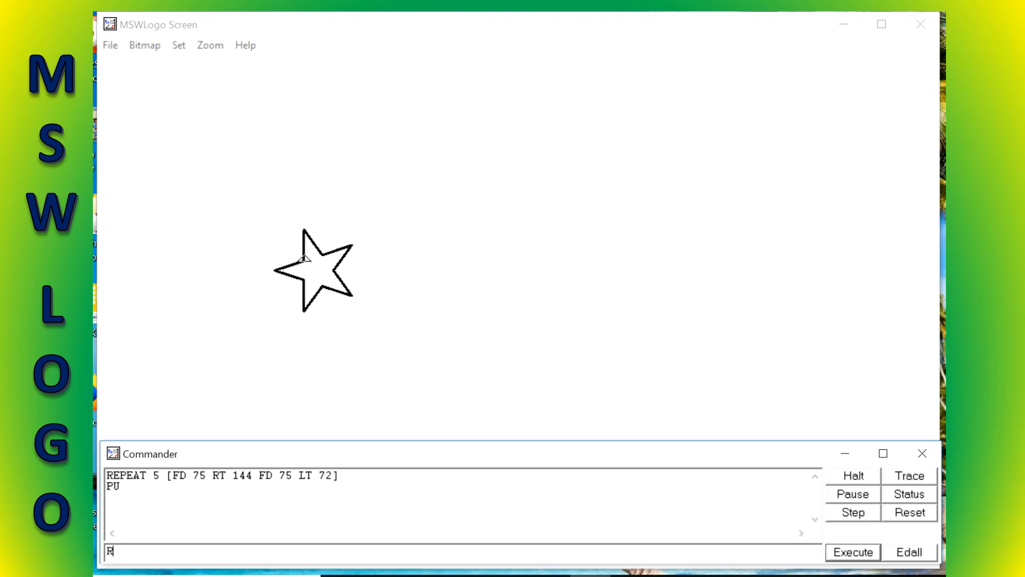
pyautogui.write('T')
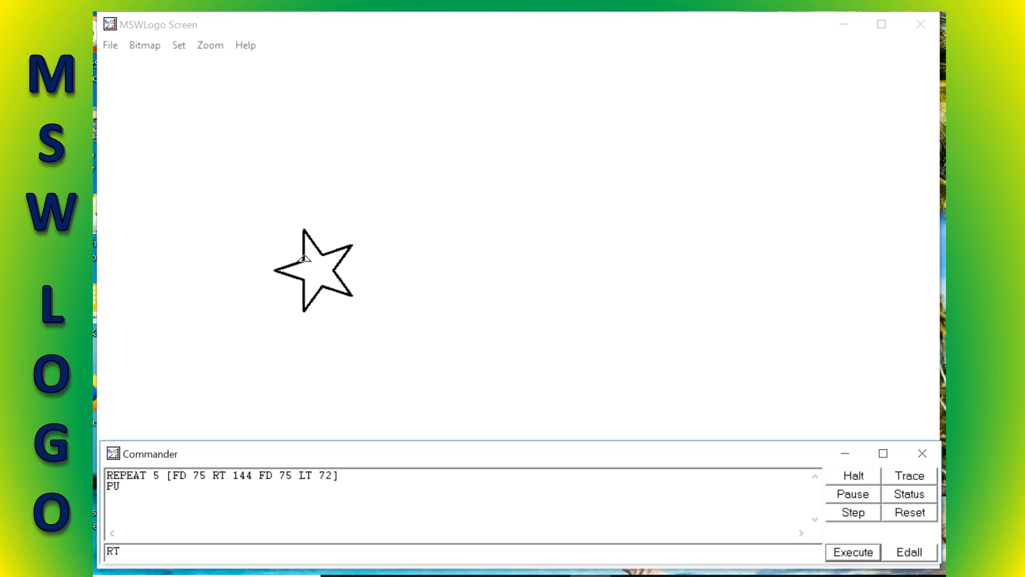
pyautogui.write('135')
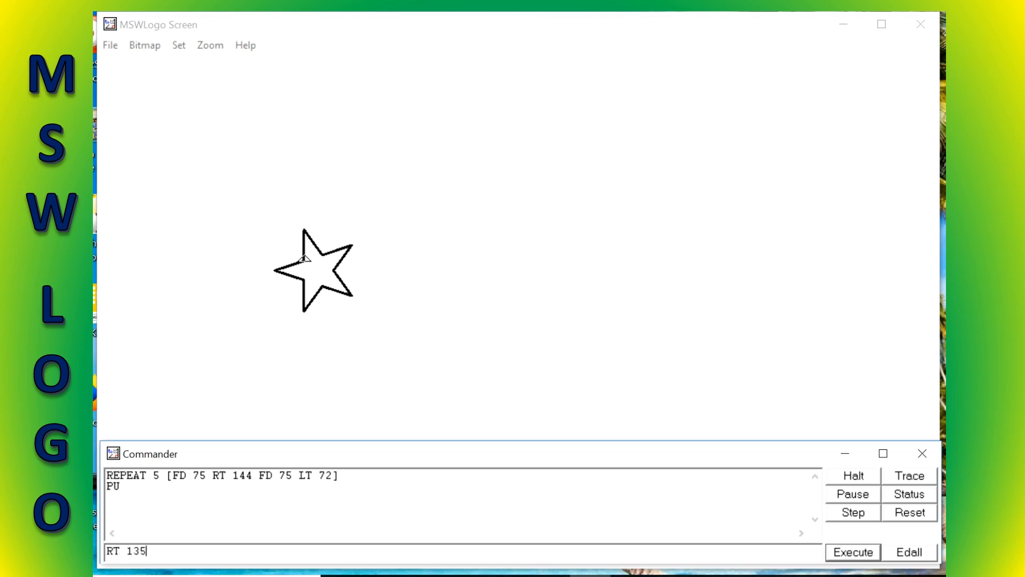
pyautogui.click(852, 551)
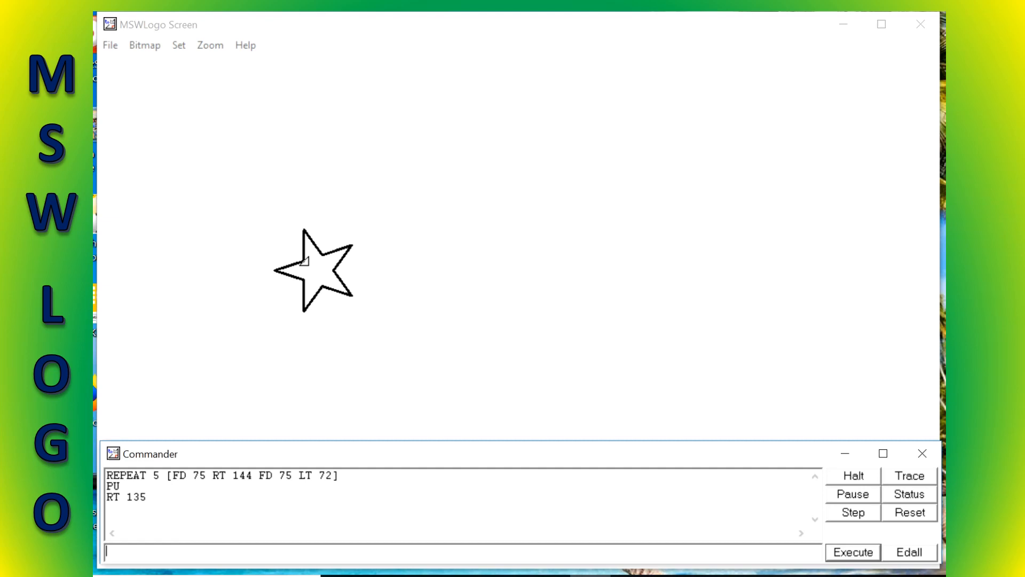
pyautogui.write('FD 4')
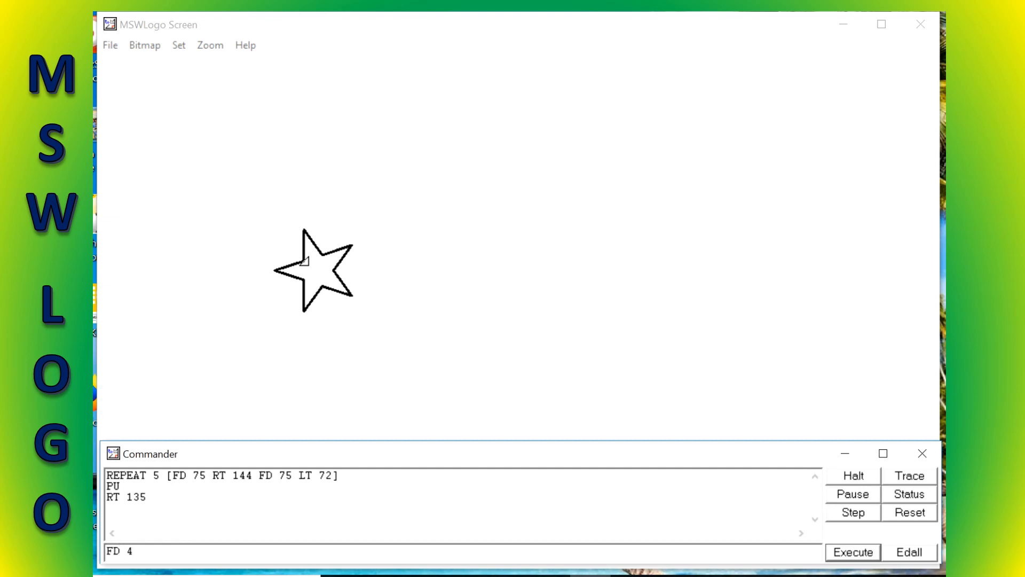
pyautogui.click(852, 551)
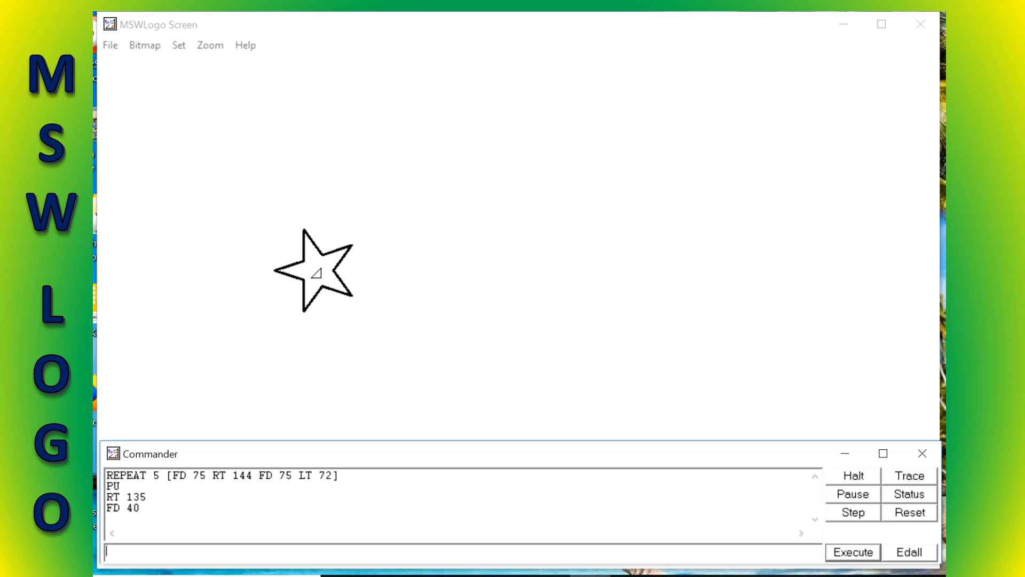
pyautogui.write('P')
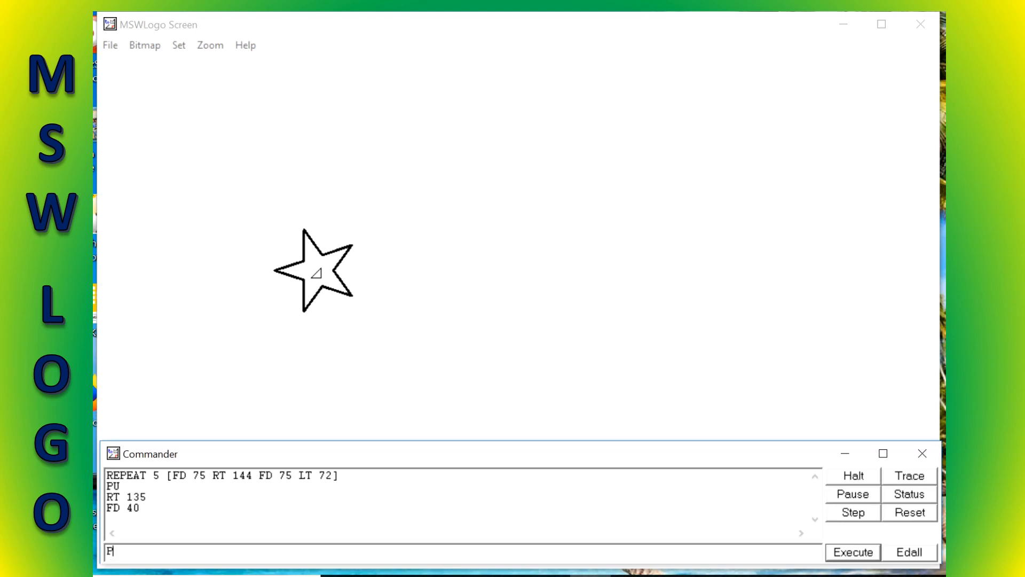
pyautogui.write('D')
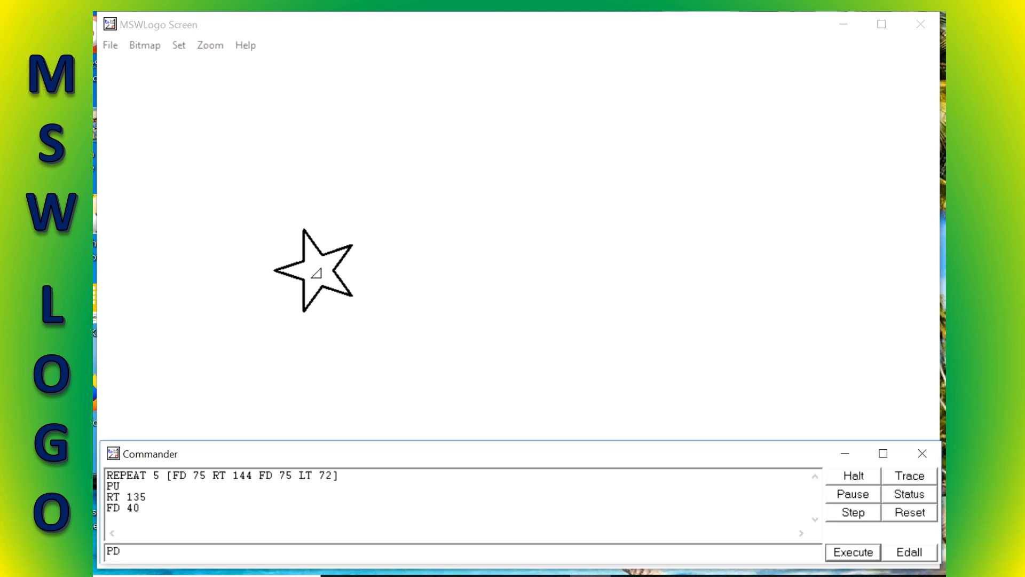
pyautogui.click(852, 552)
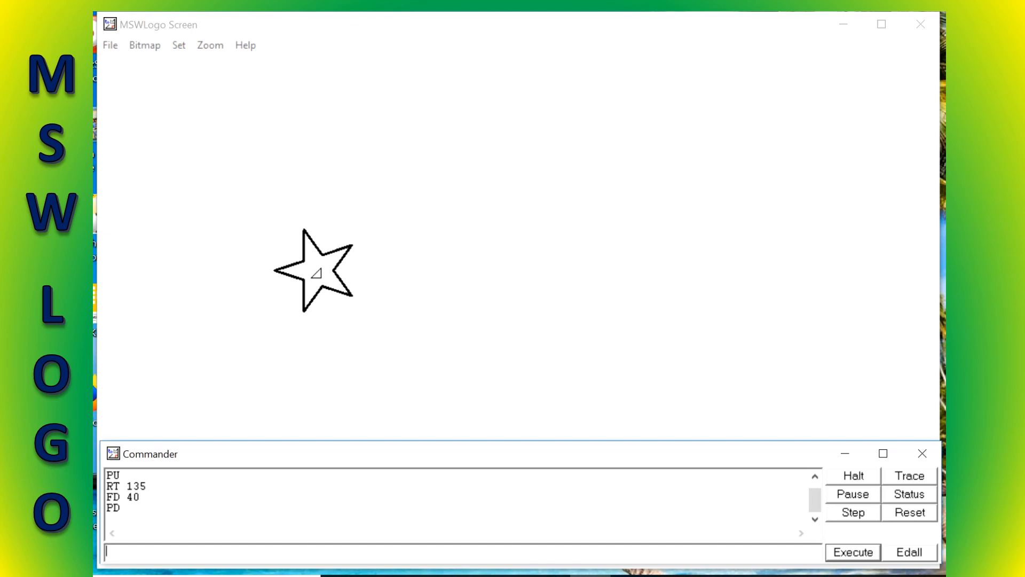
# Draw concentric circles of size 150, 200, 250 and 300 around the star.
pyautogui.write('c')
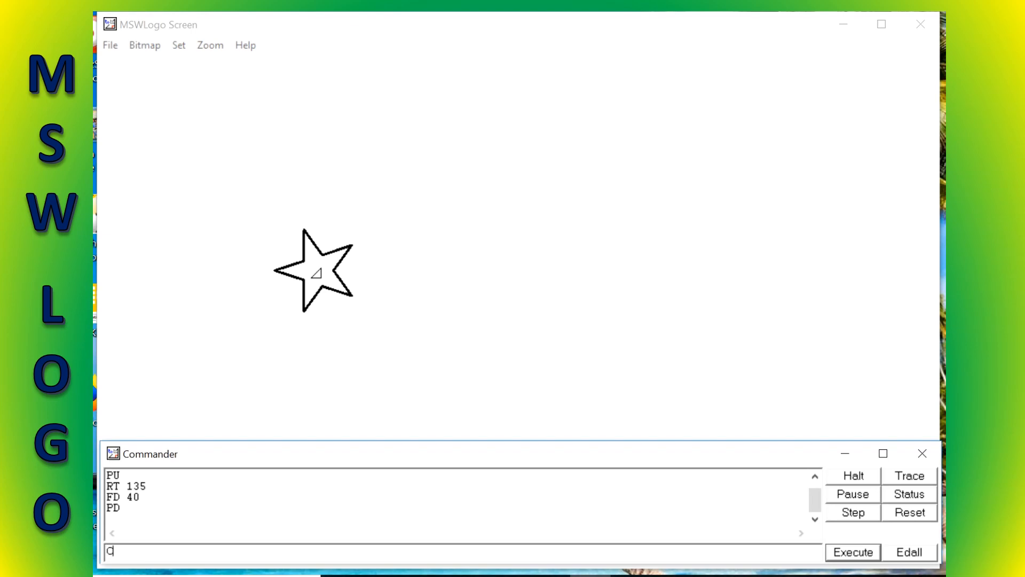
pyautogui.write('IRCL')
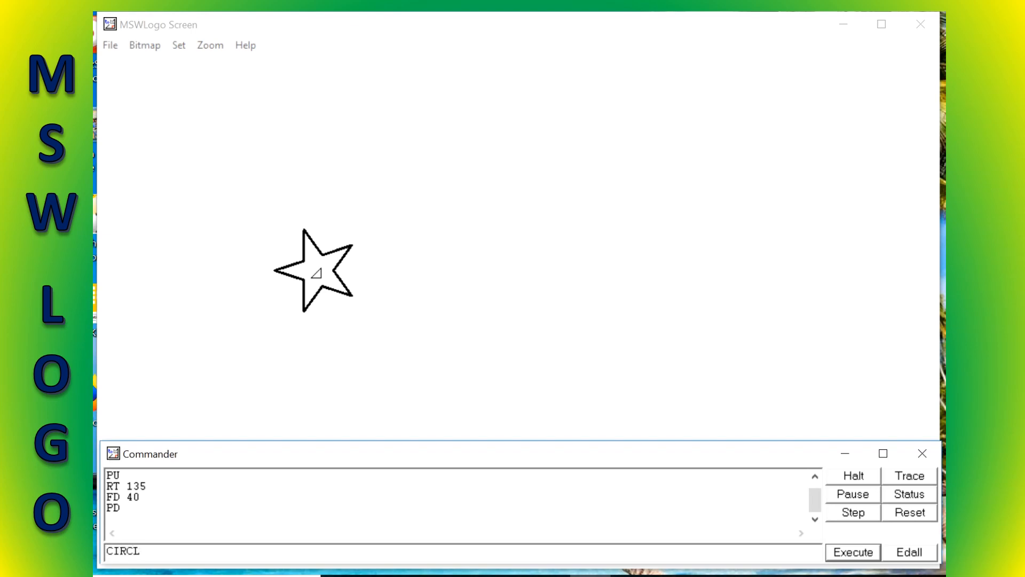
pyautogui.write('E')
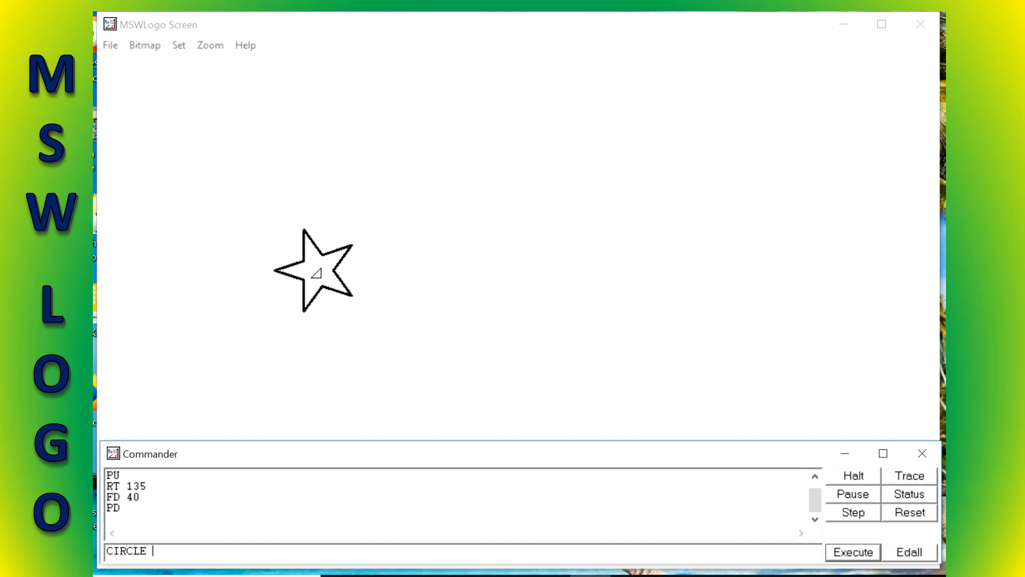
pyautogui.write('150')
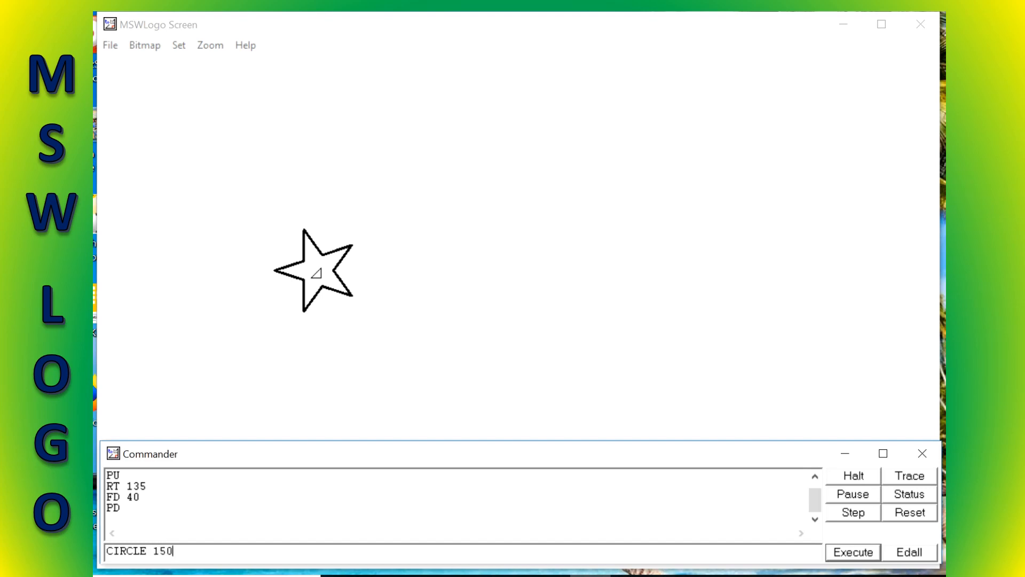
pyautogui.click(853, 552)
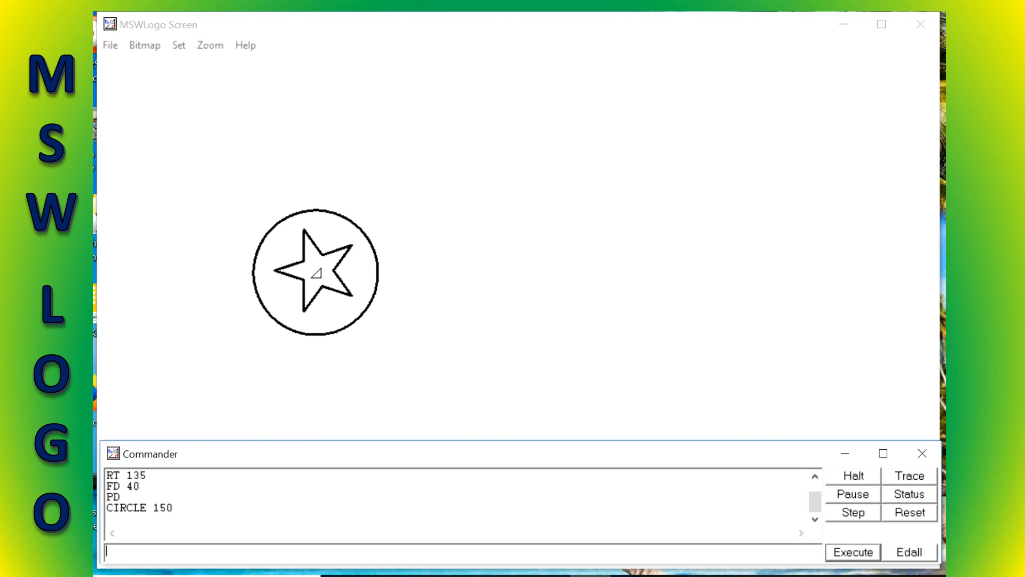
pyautogui.write('d')
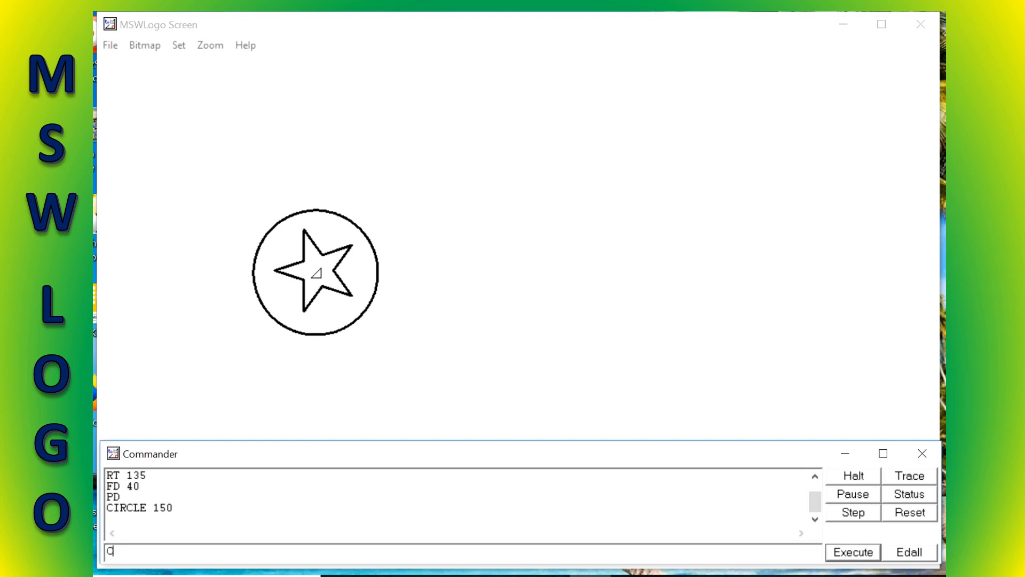
pyautogui.write('IRCLE')
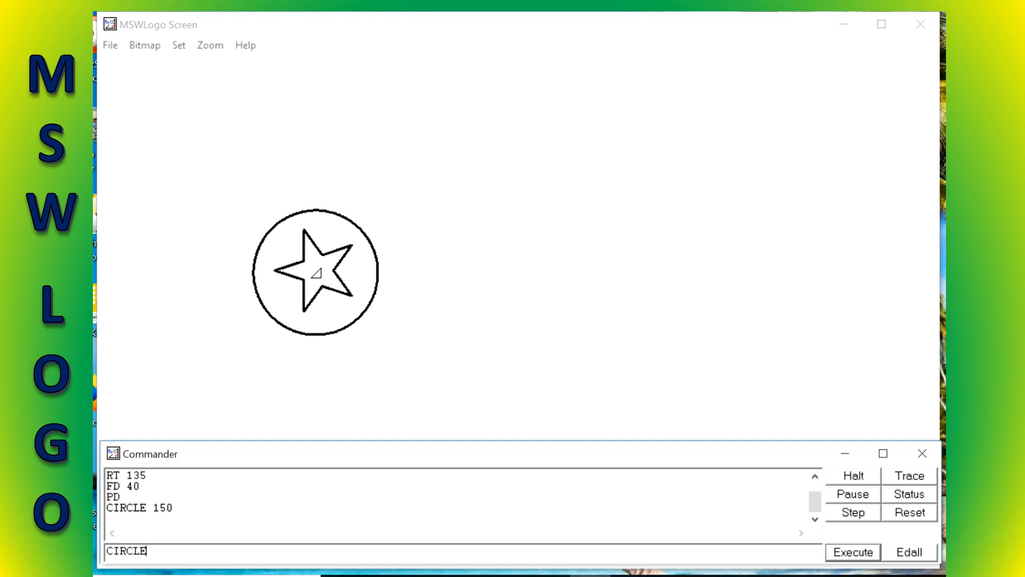
pyautogui.click(853, 551)
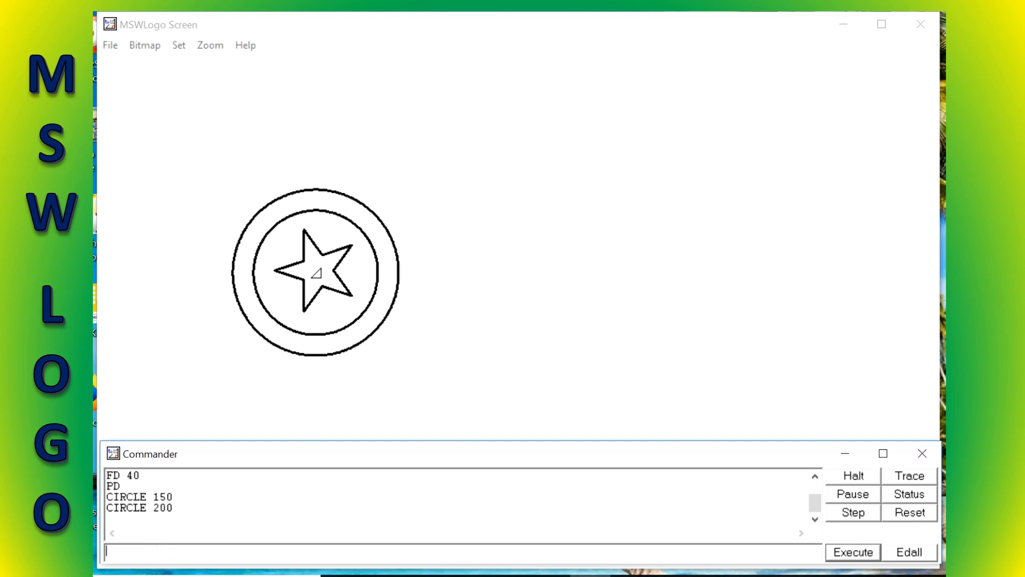
pyautogui.write('CIRCLE 25')
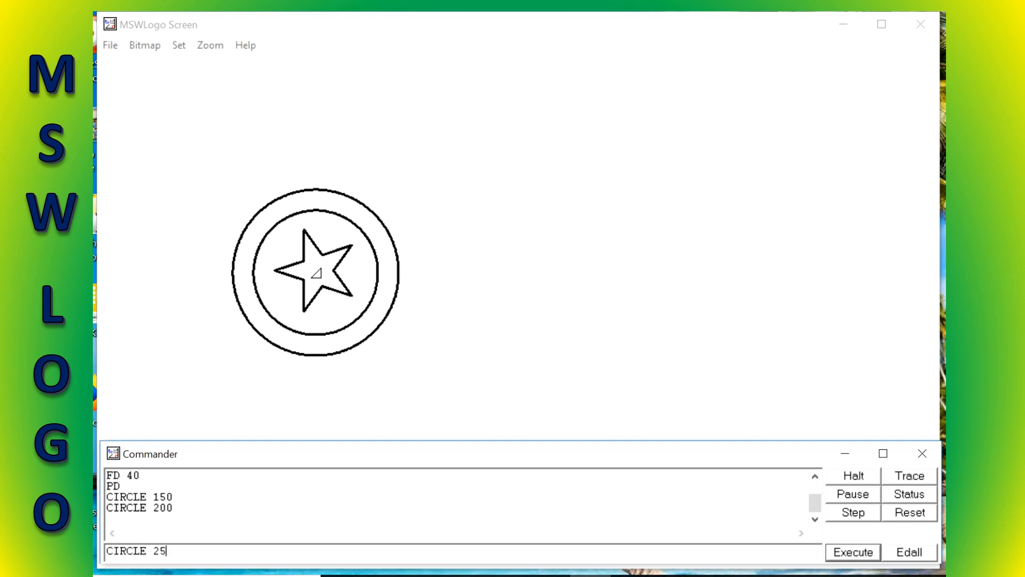
pyautogui.click(853, 552)
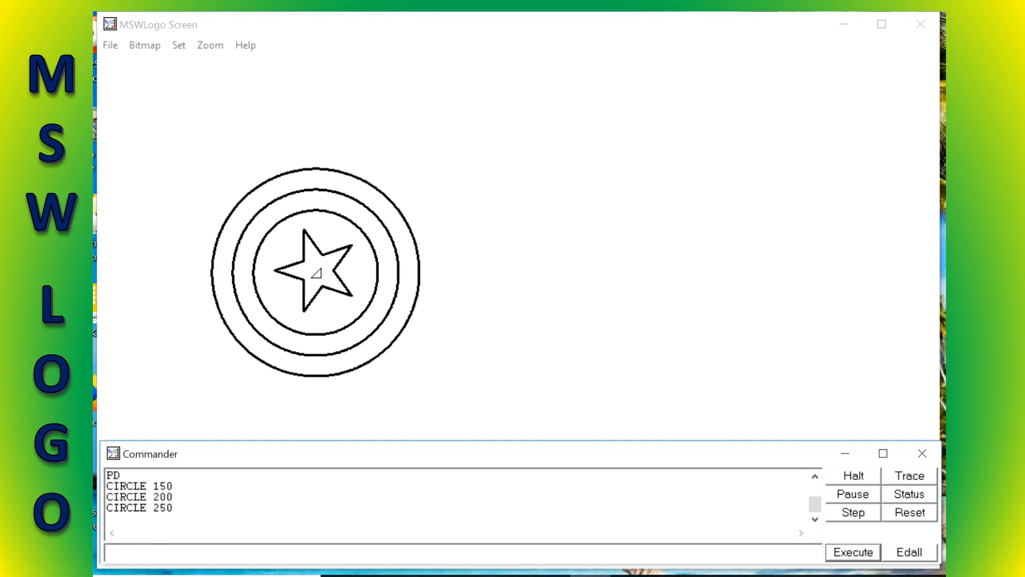
pyautogui.write('CIRCLE')
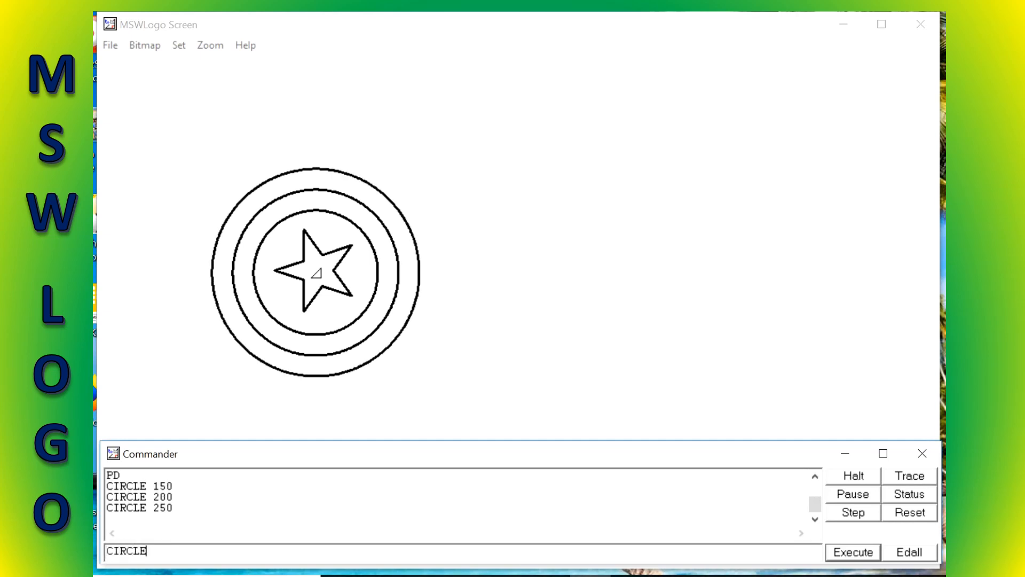
pyautogui.write('30')
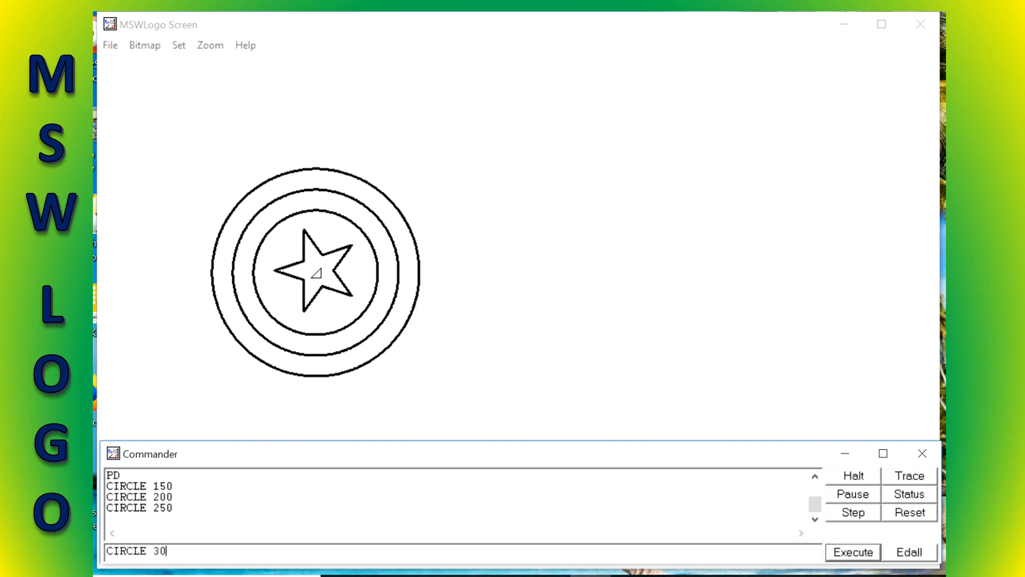
pyautogui.click(853, 552)
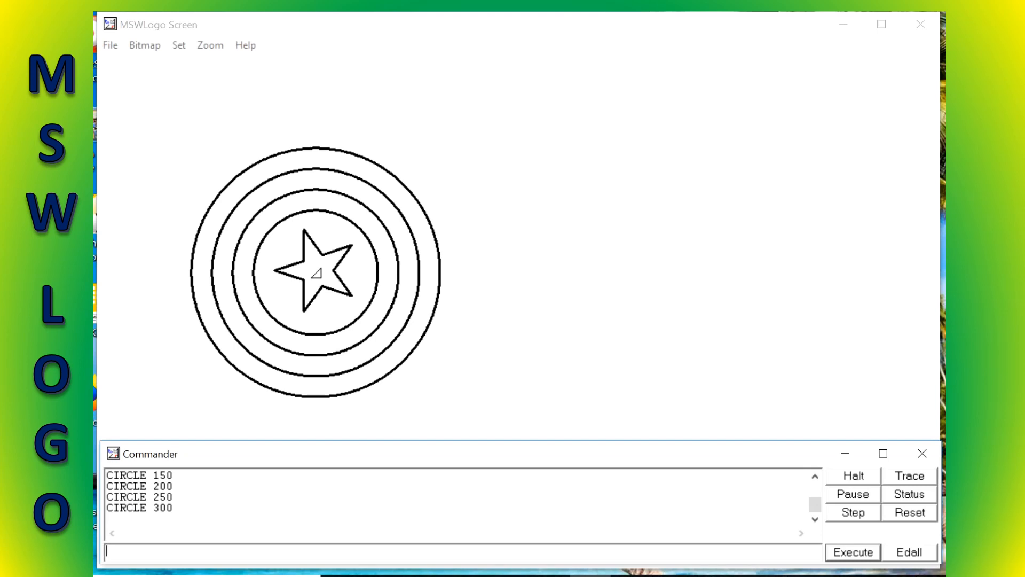
# Run PU, then FD 100 to move the turtle inside the innermost circle.
pyautogui.write('PU')
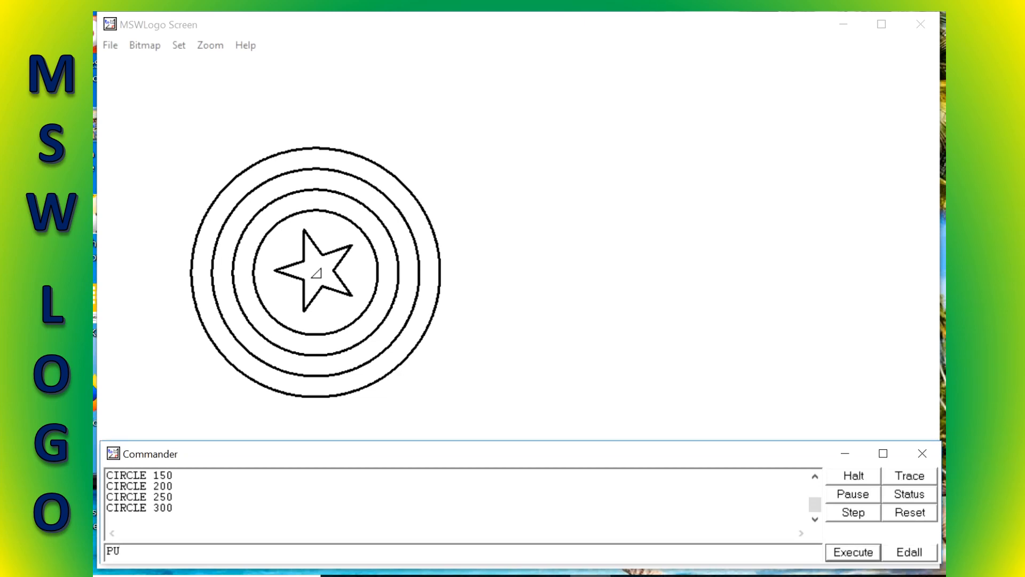
pyautogui.click(853, 552)
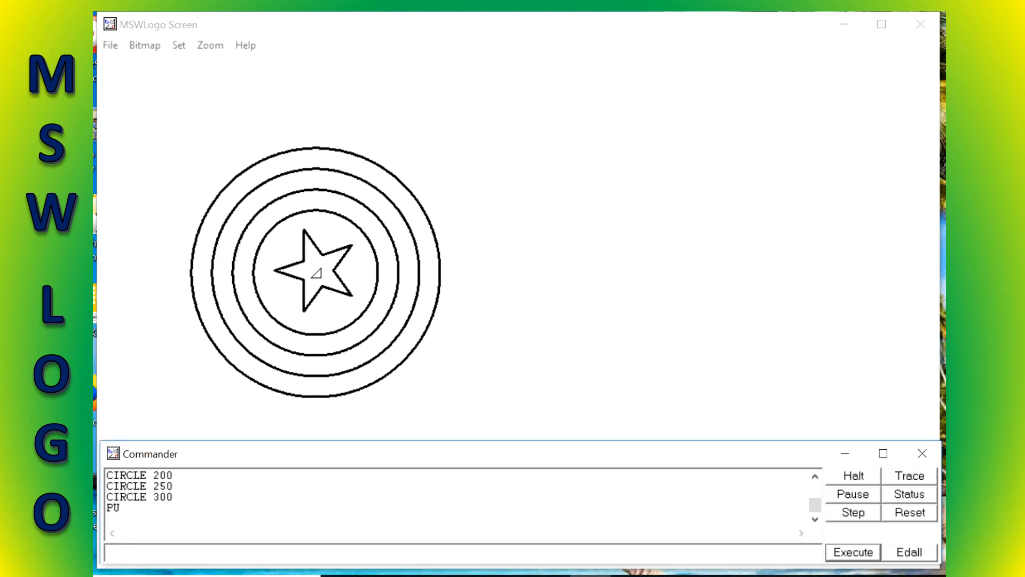
pyautogui.write('FD')
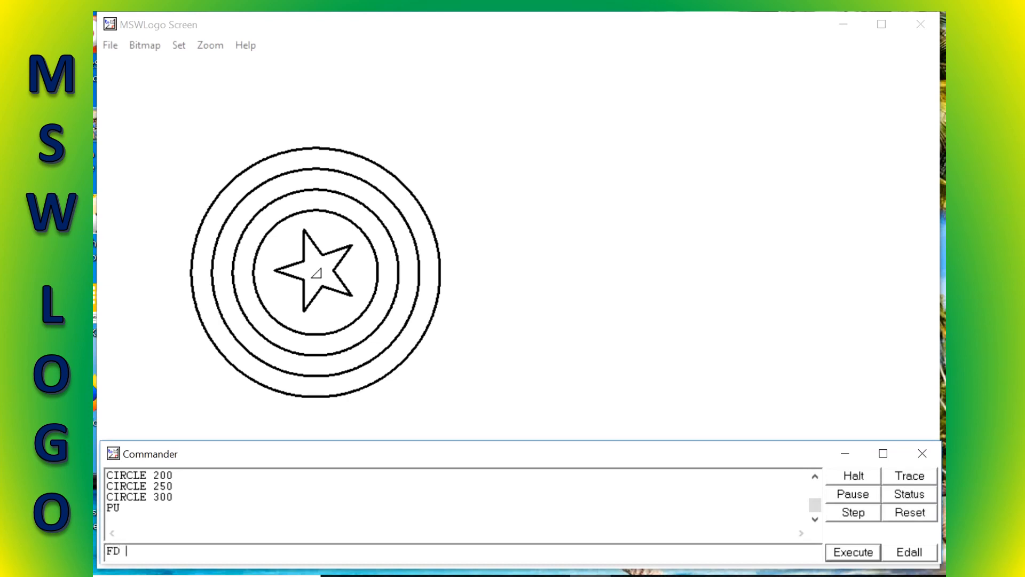
pyautogui.write('100')
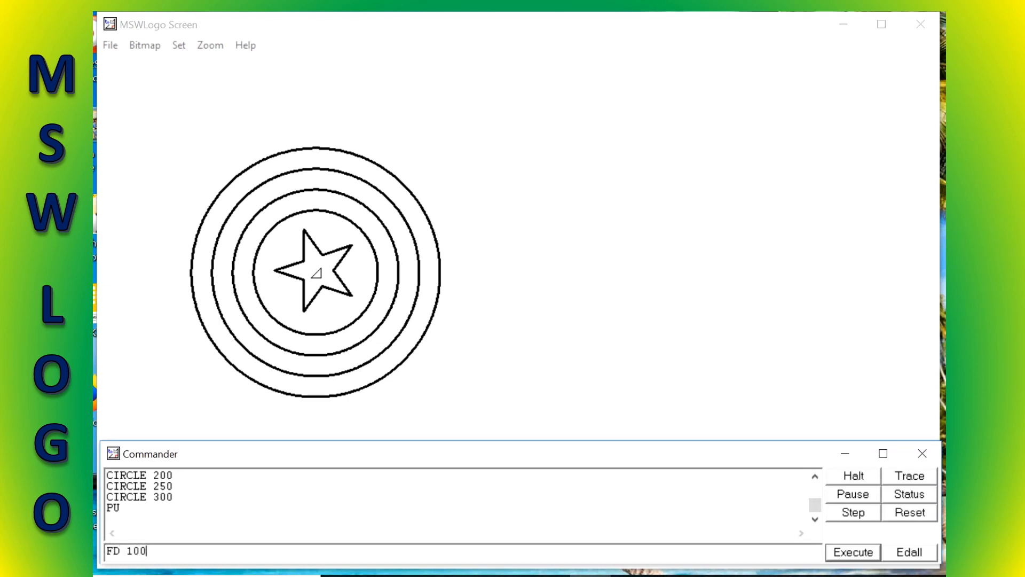
pyautogui.click(852, 551)
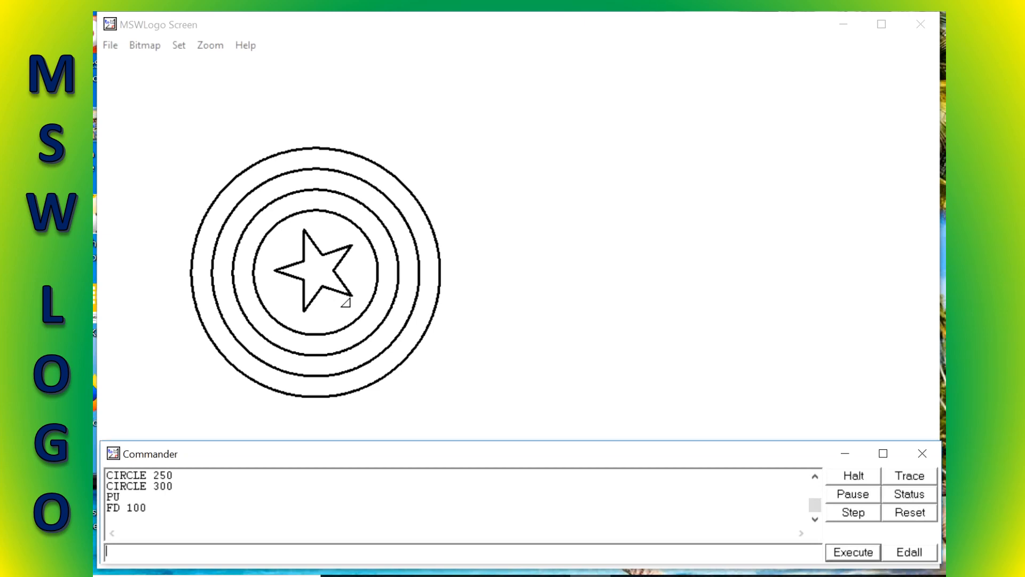
# Set the flood colour to blue via Set > FloodColor.
pyautogui.click(177, 45)
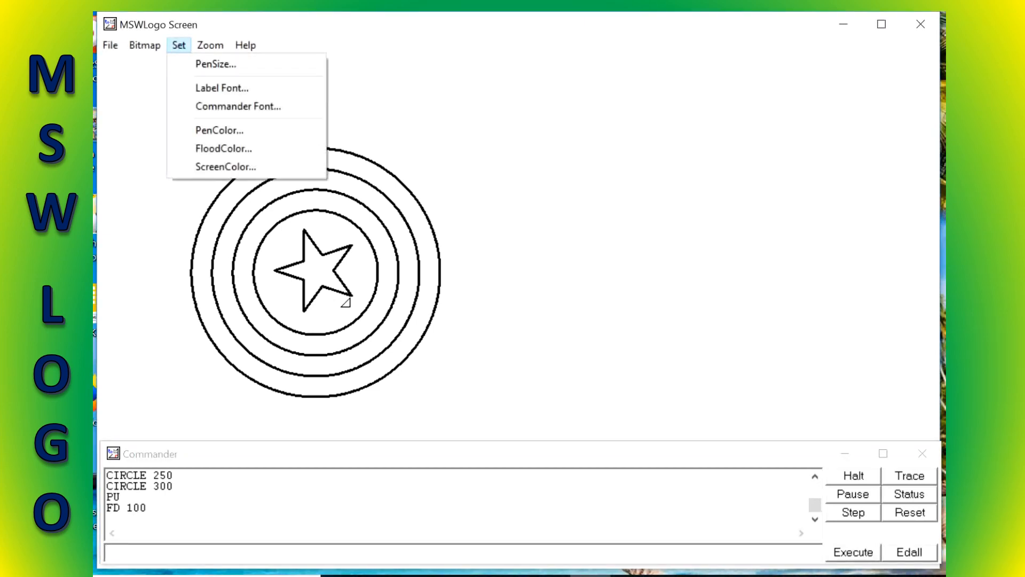
pyautogui.moveTo(223, 148)
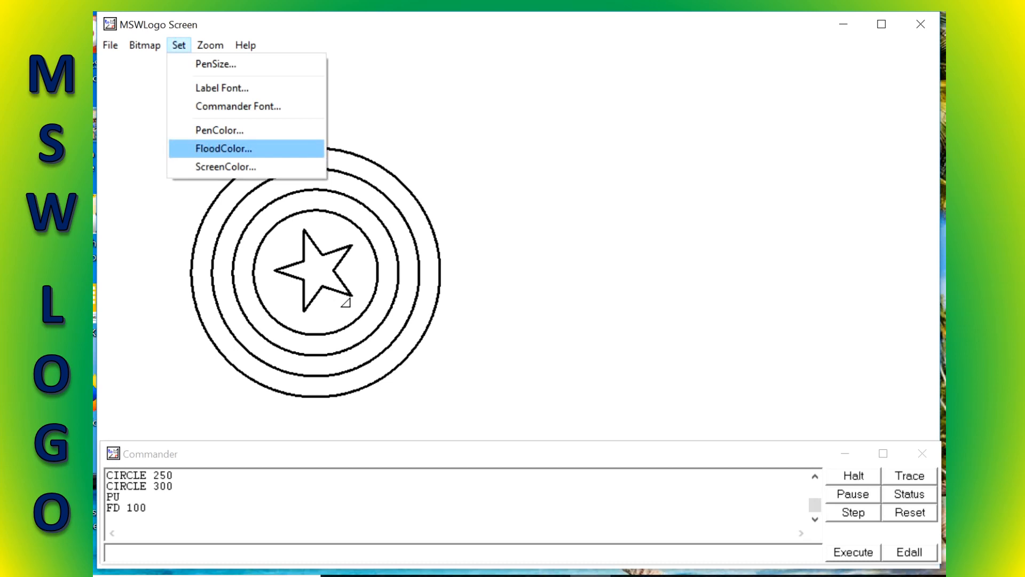
pyautogui.click(223, 148)
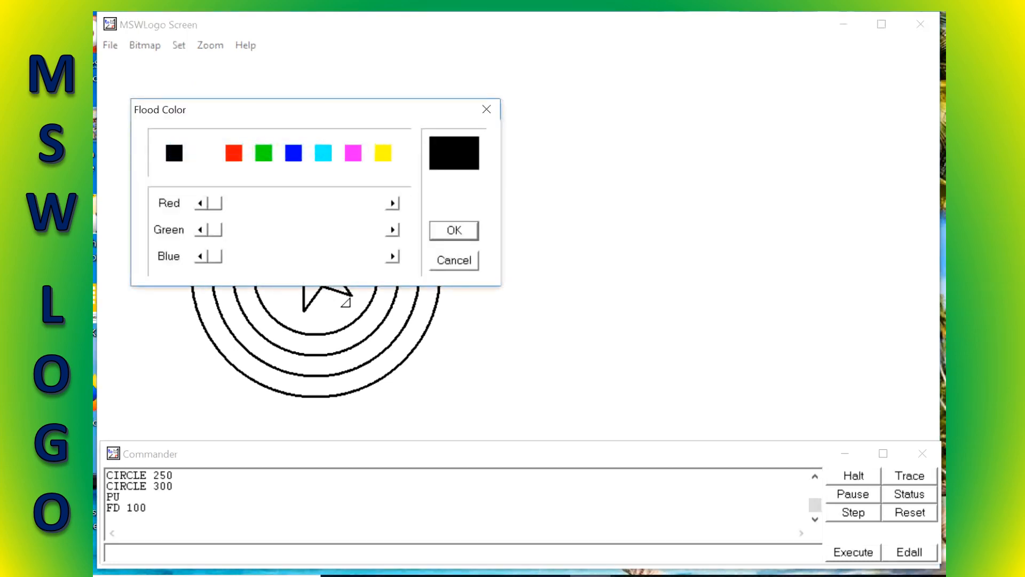
pyautogui.click(292, 153)
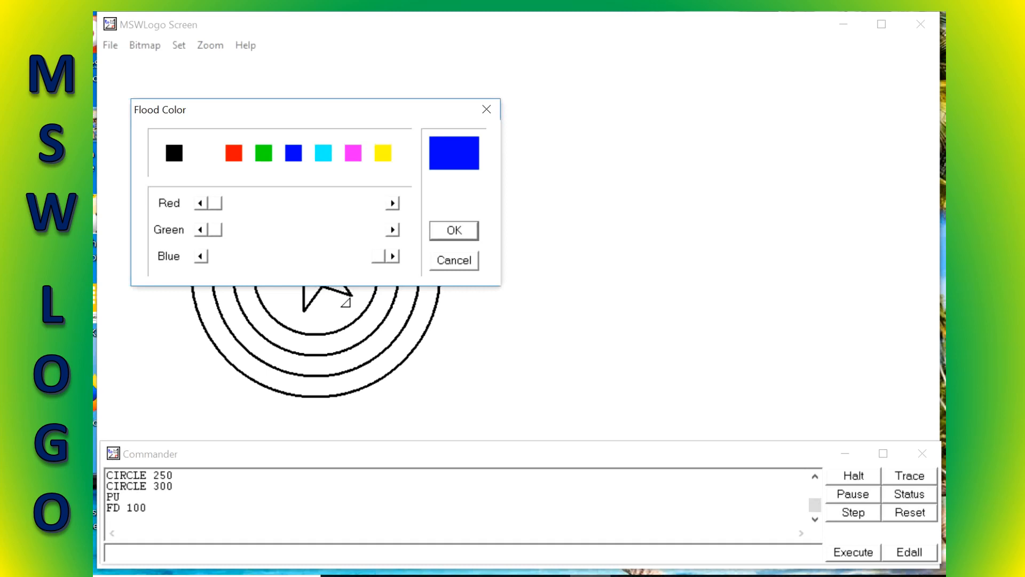
pyautogui.click(452, 230)
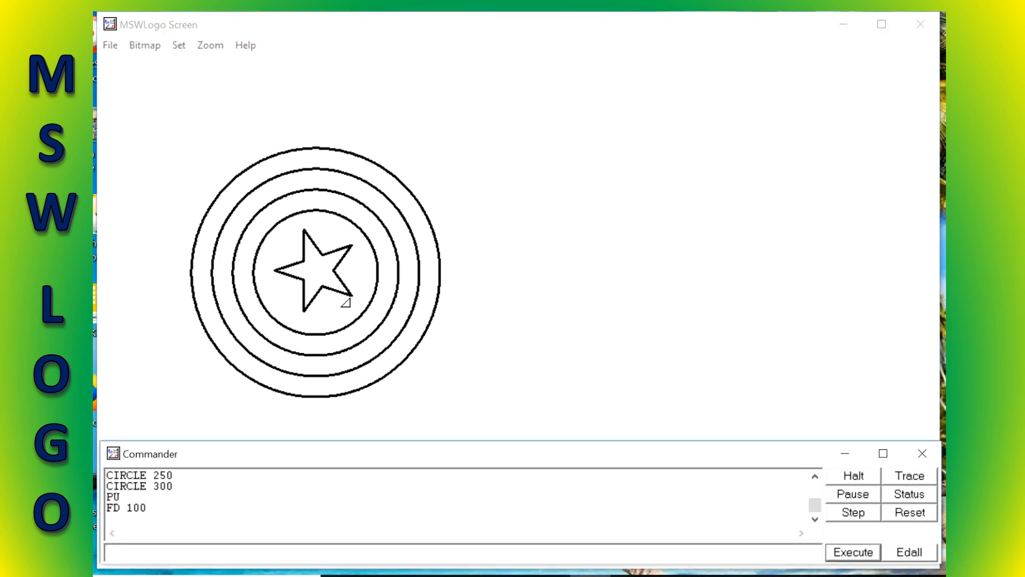
# Run PD and FILL to paint the inner disc around the star blue.
pyautogui.write('P')
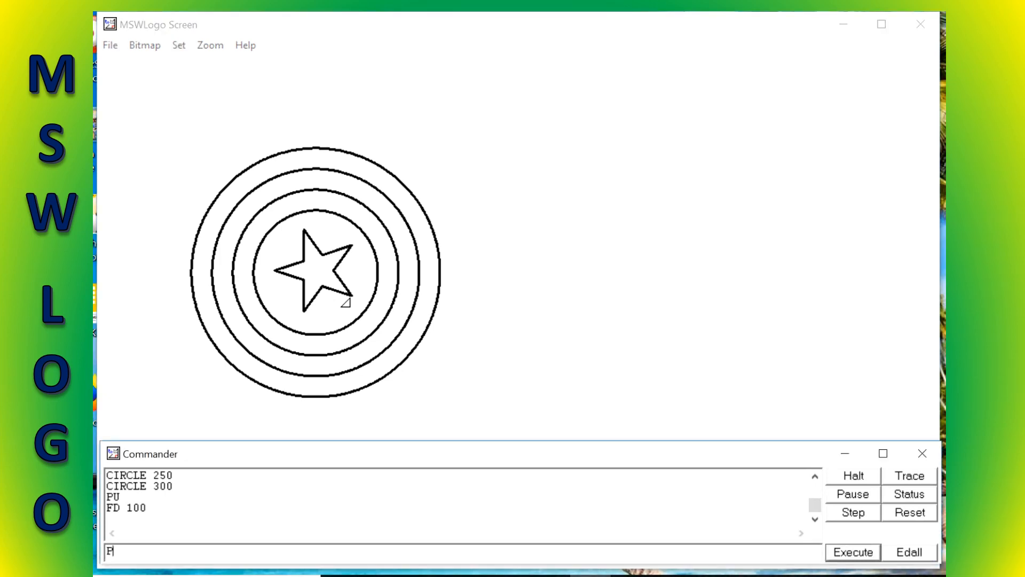
pyautogui.write('D')
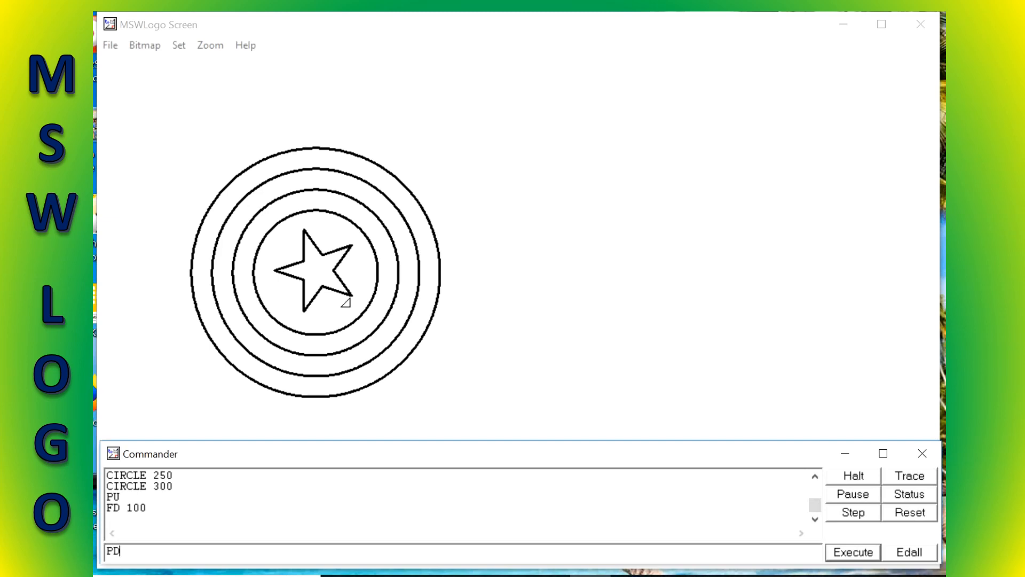
pyautogui.click(853, 551)
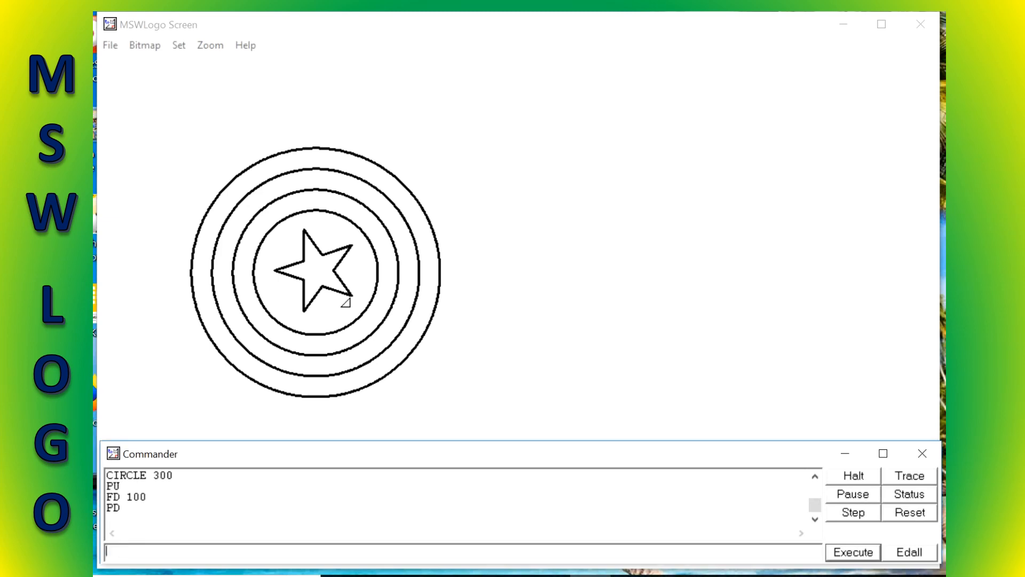
pyautogui.write('FILL')
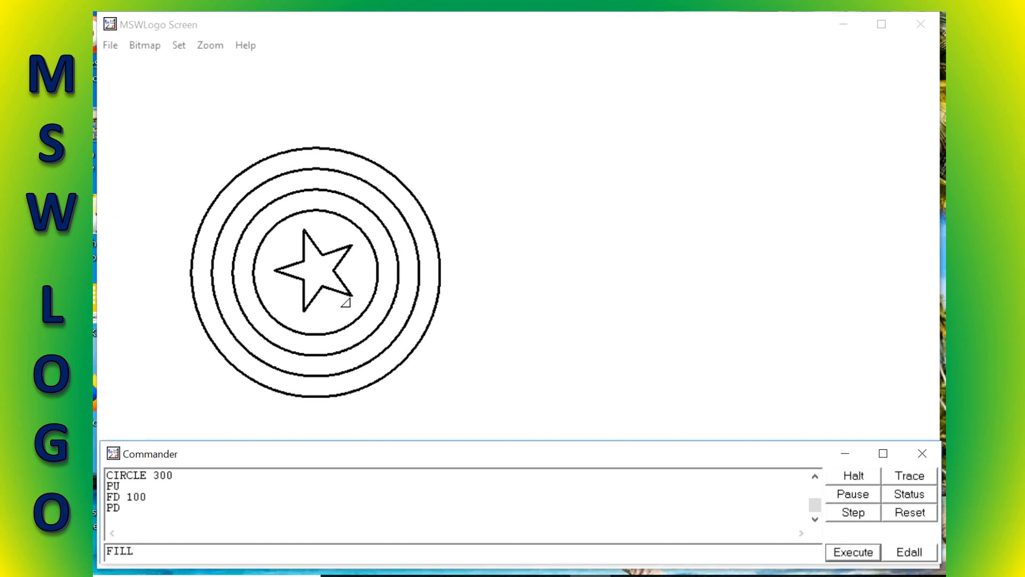
pyautogui.click(853, 551)
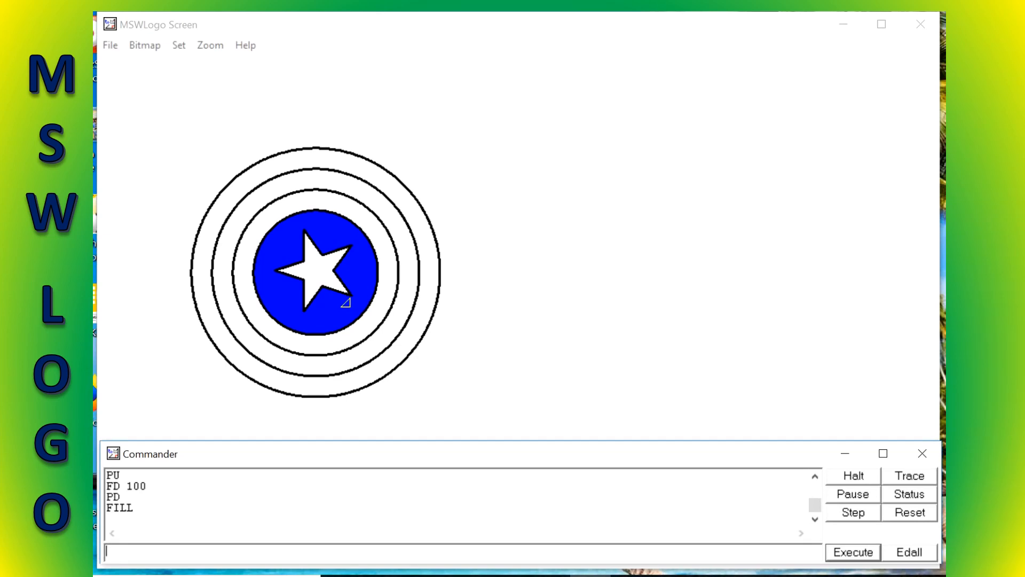
pyautogui.write('P')
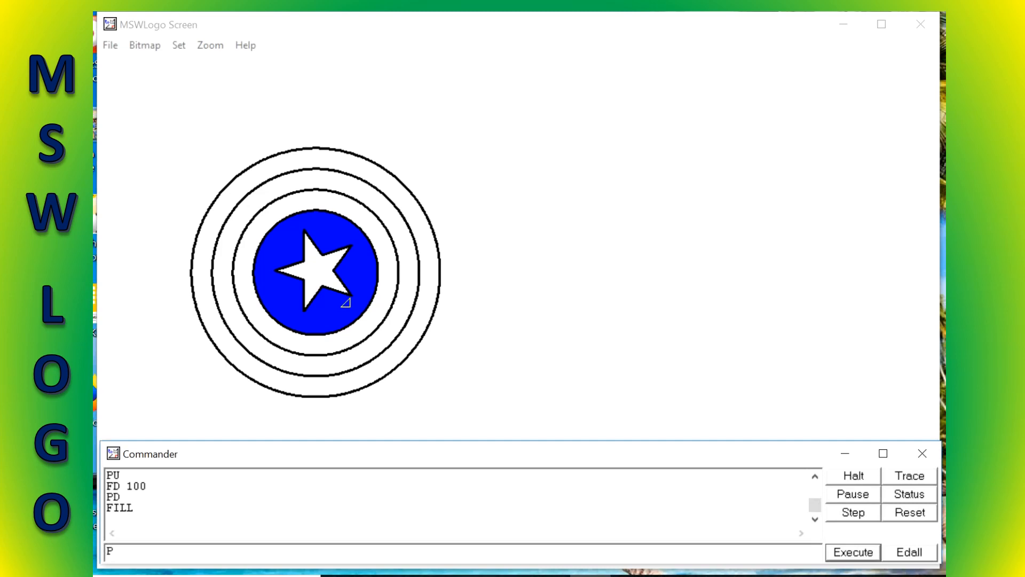
# Lift the pen and move the turtle forward 60 into the next ring band.
pyautogui.click(852, 551)
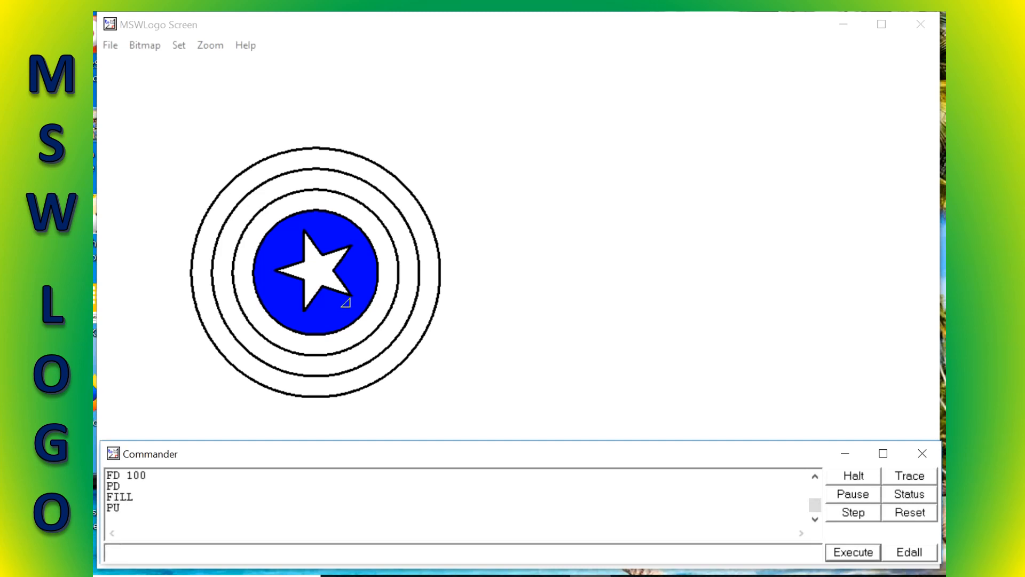
pyautogui.write('FD')
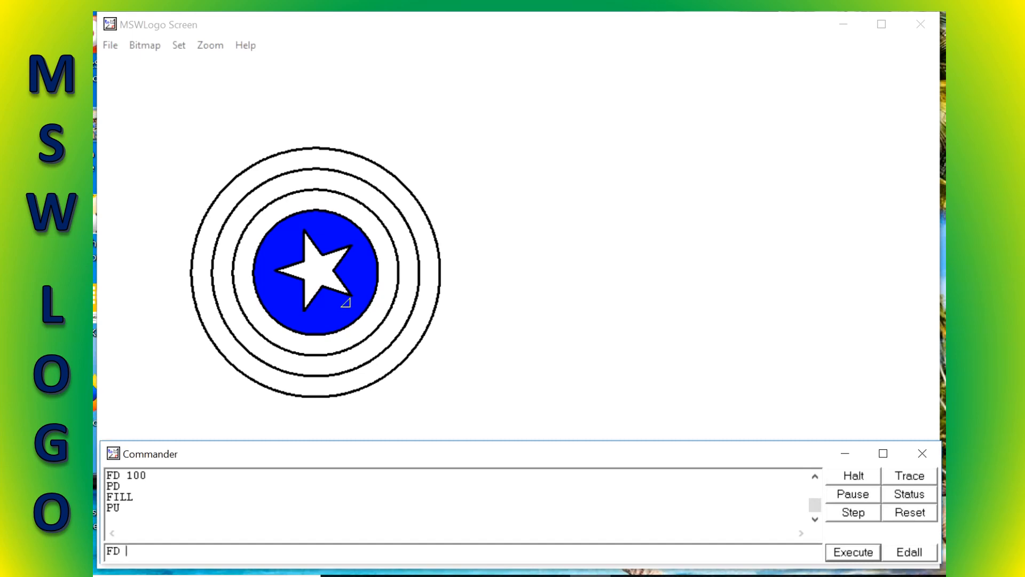
pyautogui.click(853, 552)
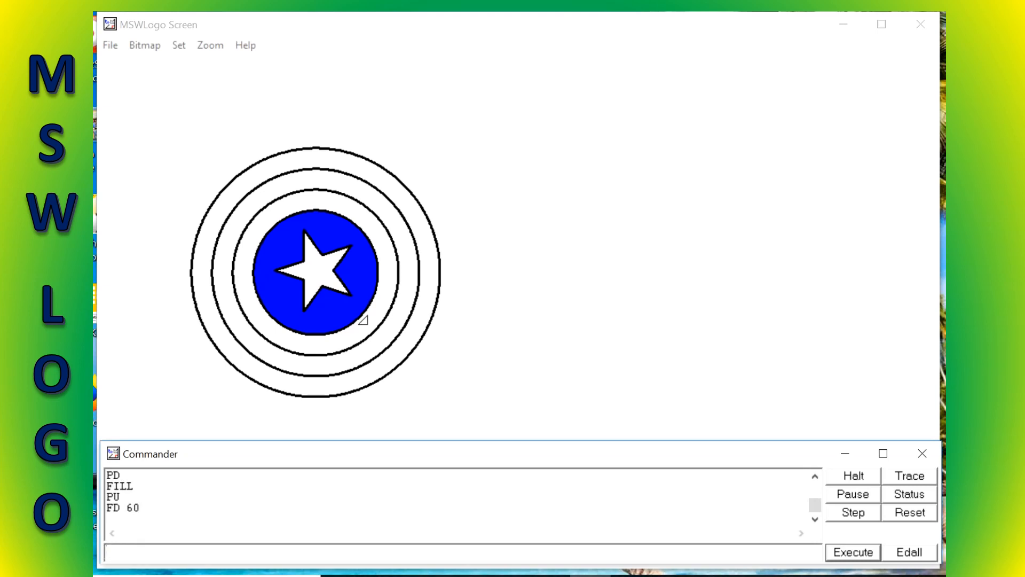
pyautogui.write('P')
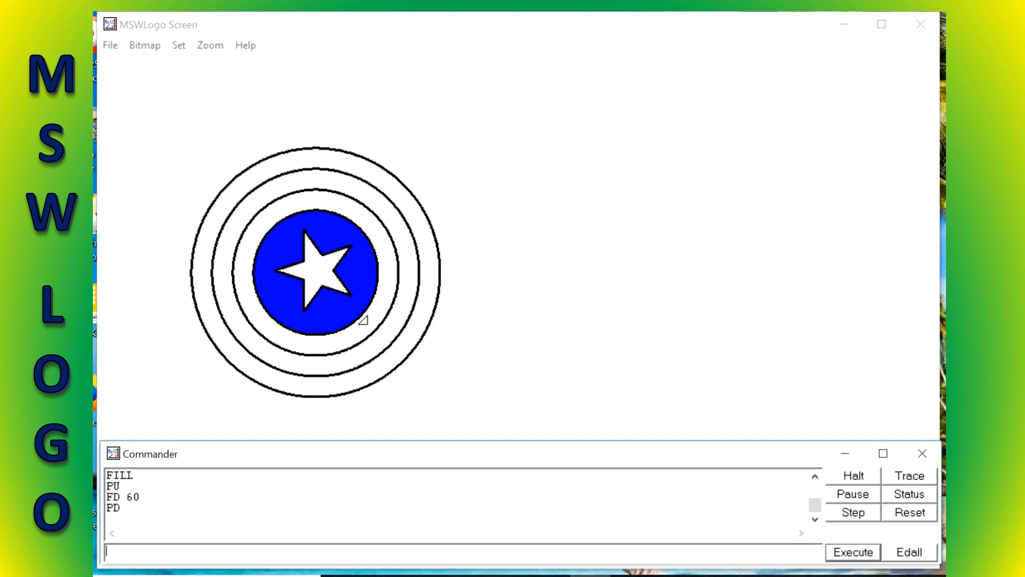
# Switch the flood colour to red and FILL the ring outside the blue disc.
pyautogui.click(178, 44)
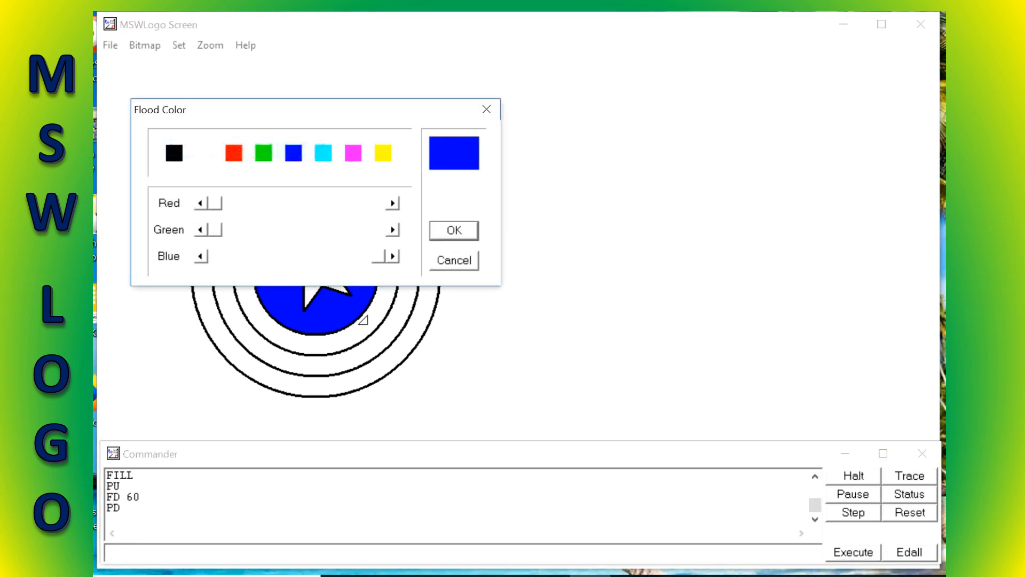
pyautogui.click(233, 152)
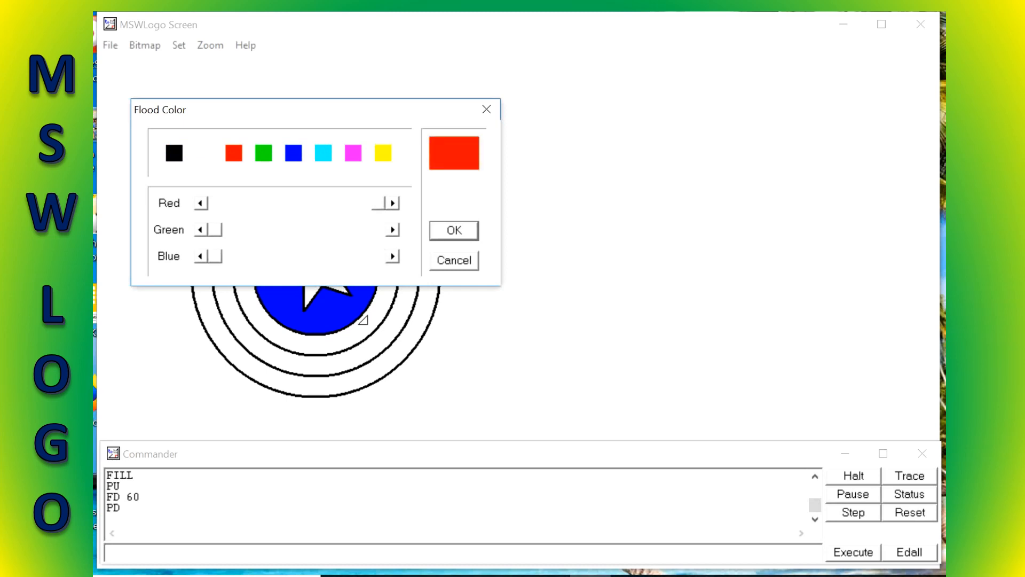
pyautogui.click(454, 230)
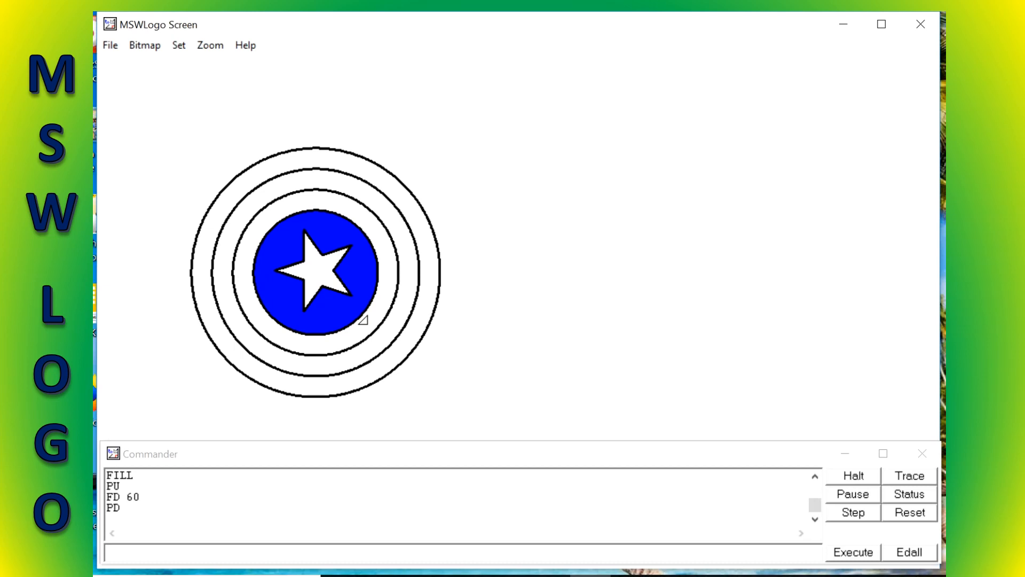
pyautogui.write('FILL')
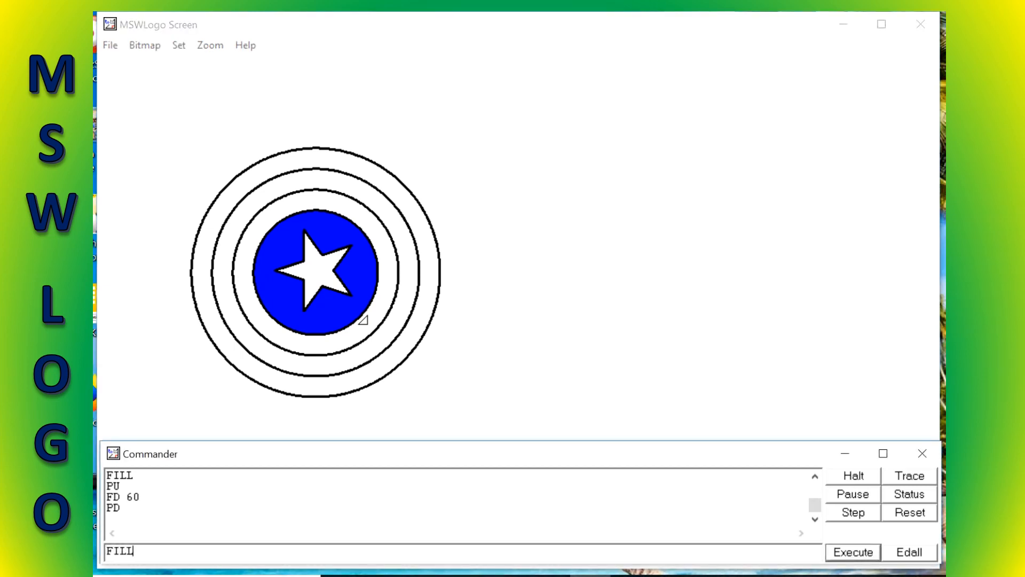
pyautogui.click(852, 551)
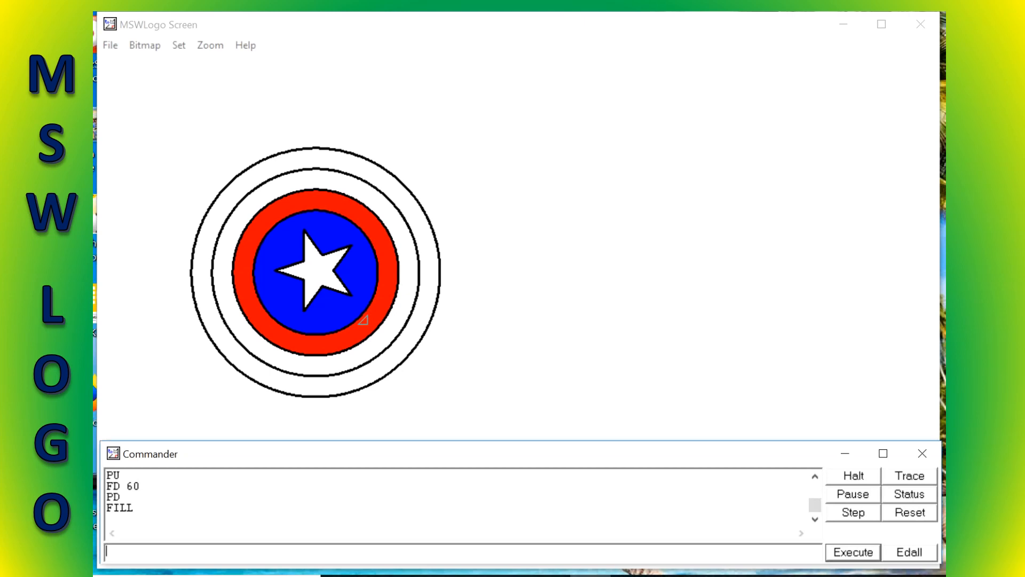
# Move the turtle forward 100 into the outermost ring band and put the pen down.
pyautogui.scroll(-3)
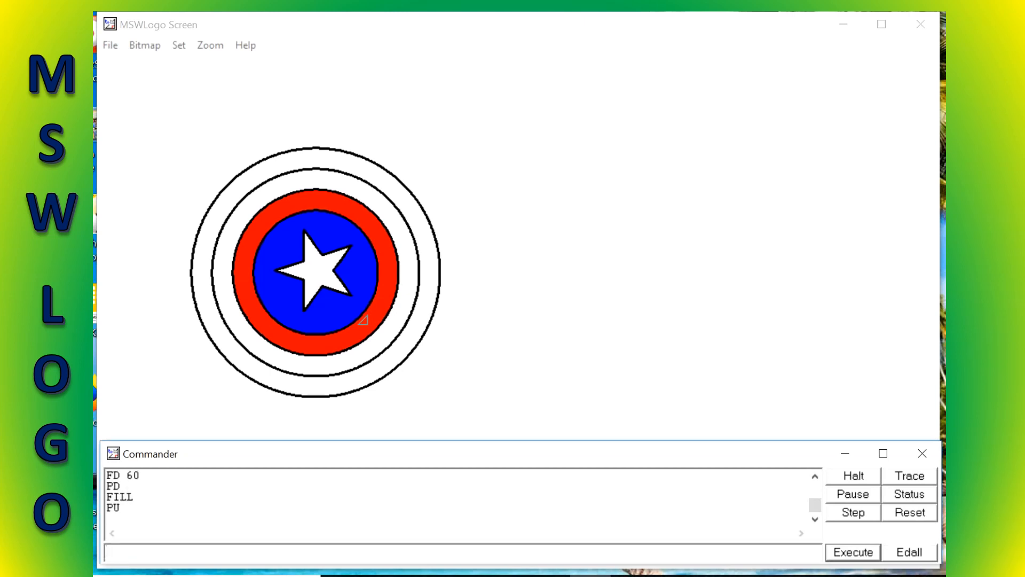
pyautogui.write('FD')
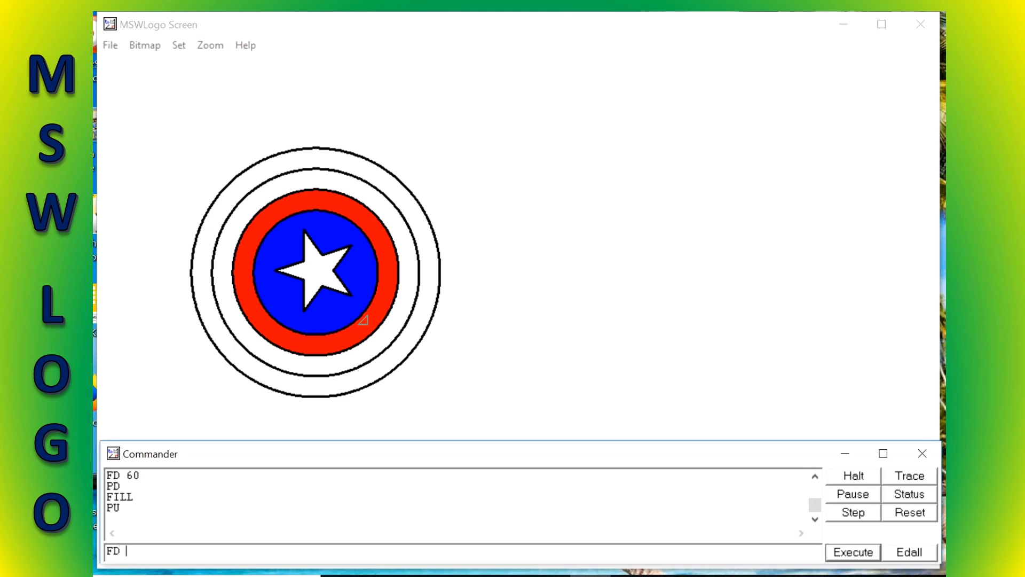
pyautogui.click(851, 551)
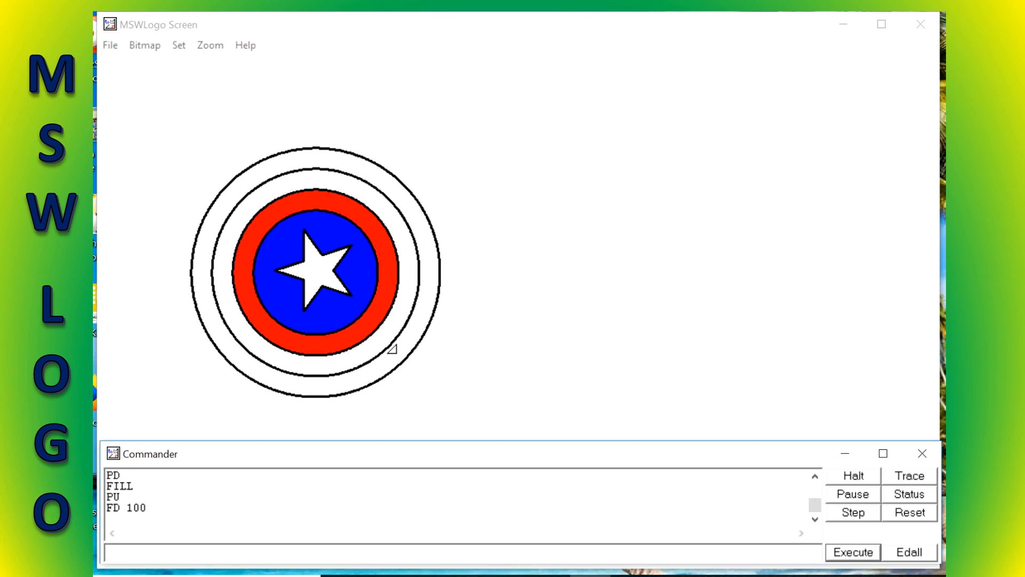
pyautogui.write('PD')
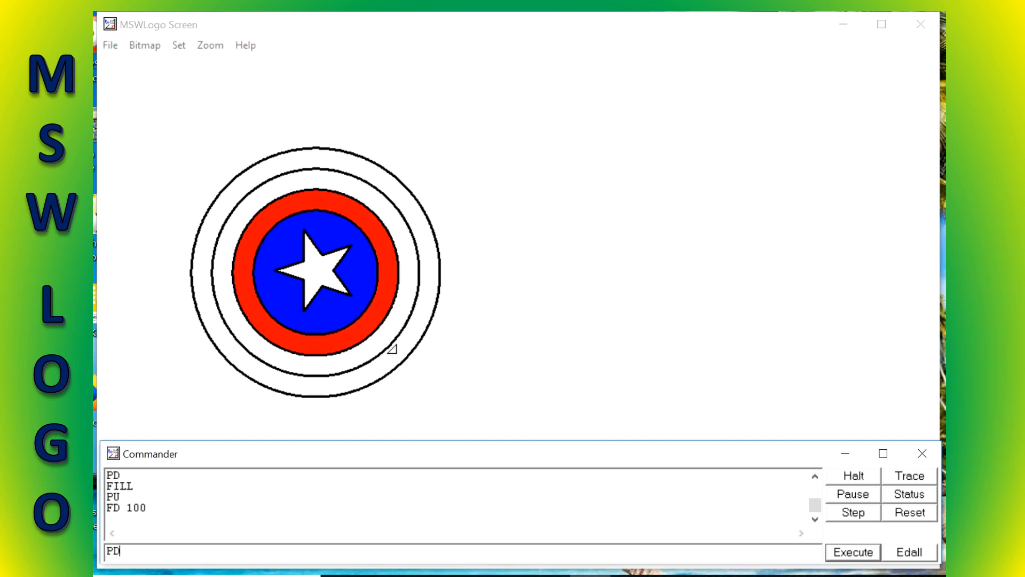
pyautogui.click(852, 551)
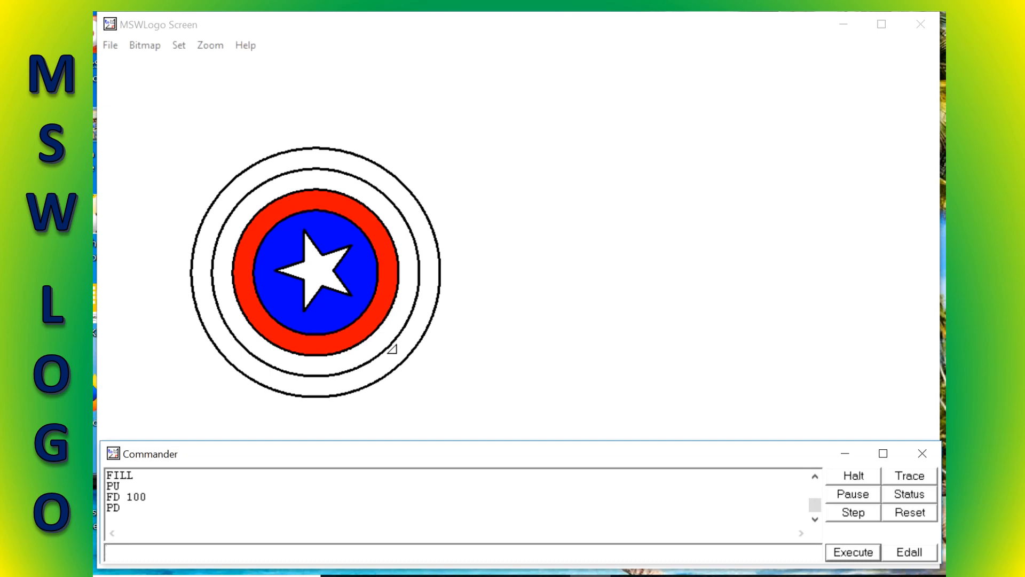
# Confirm red as the FloodColor and run FILL on the outermost ring band.
pyautogui.click(178, 45)
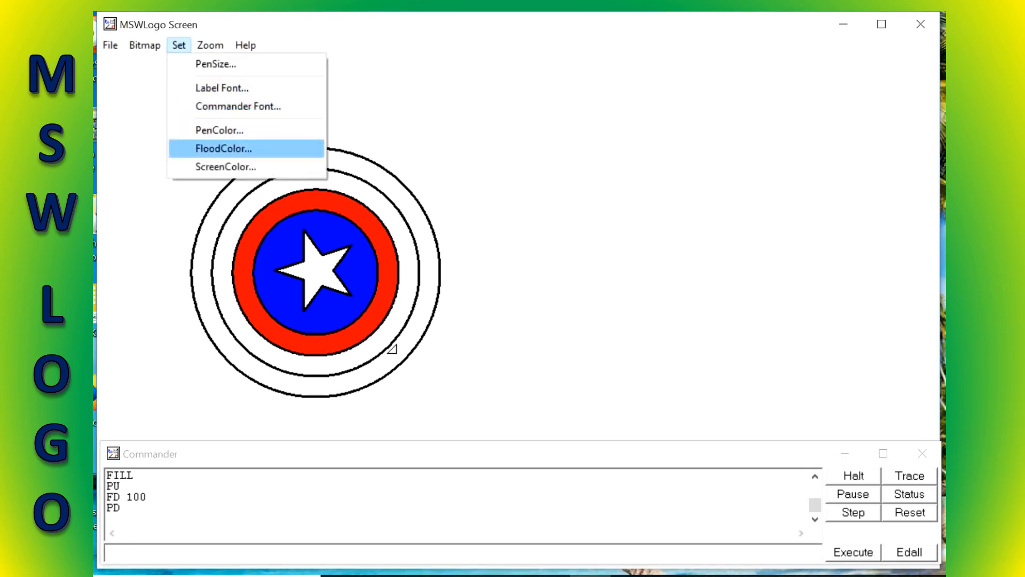
pyautogui.click(224, 148)
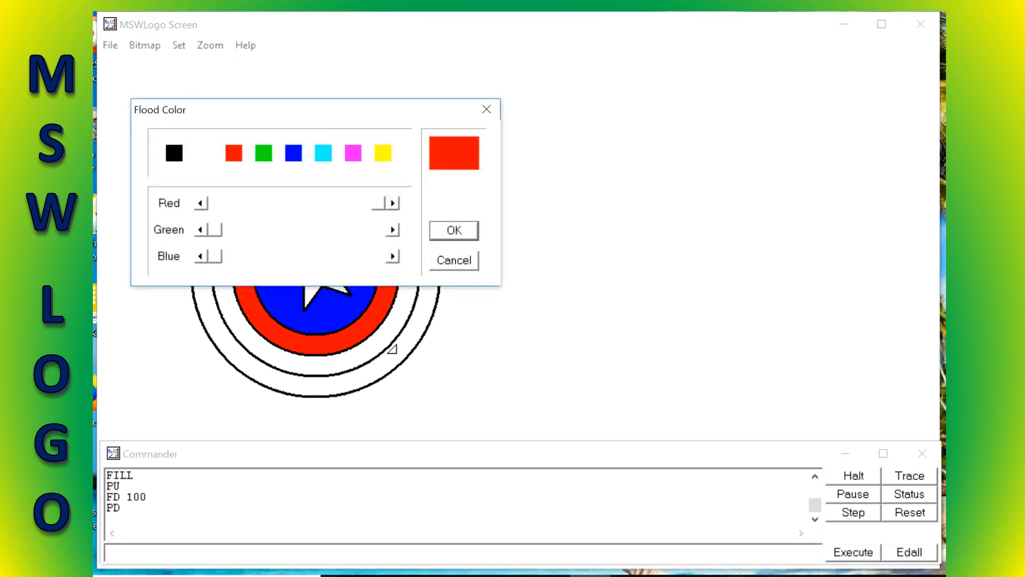
pyautogui.click(453, 231)
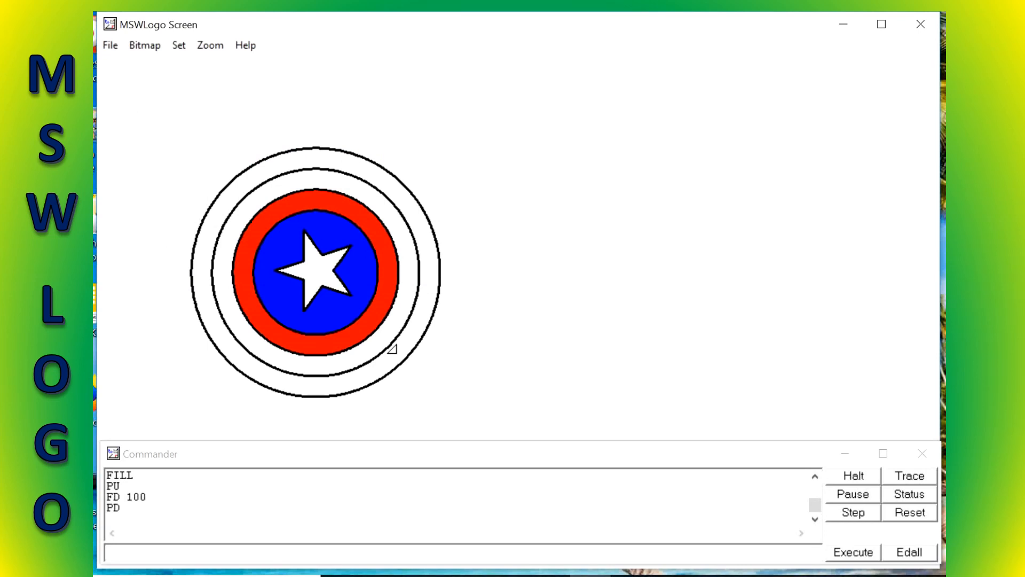
pyautogui.write('FILL')
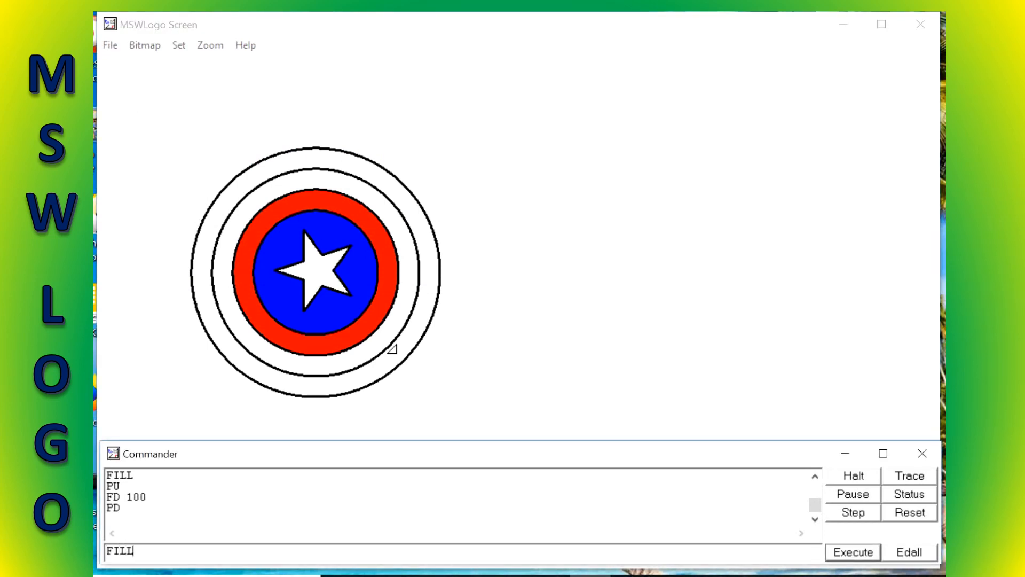
pyautogui.click(853, 552)
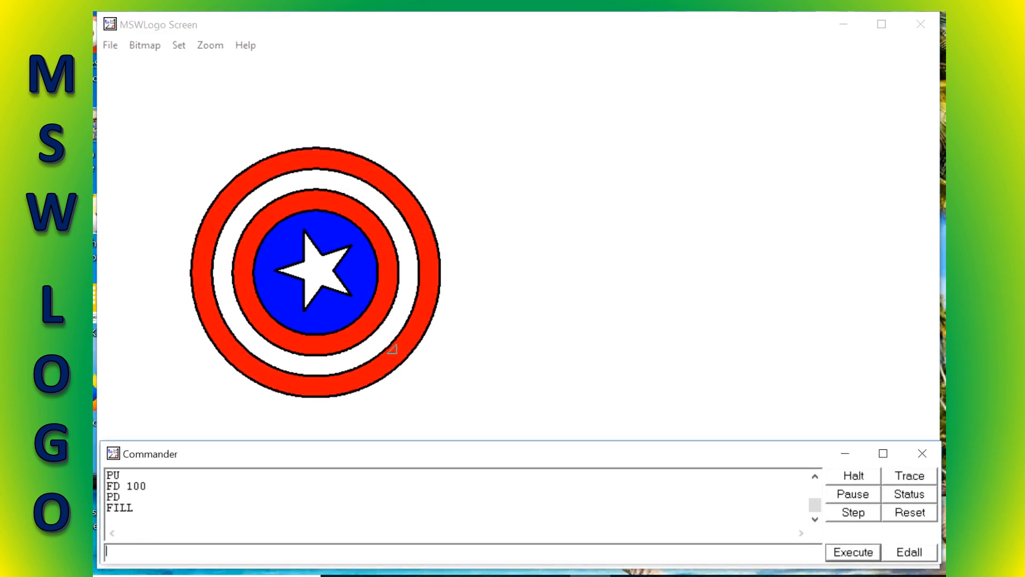